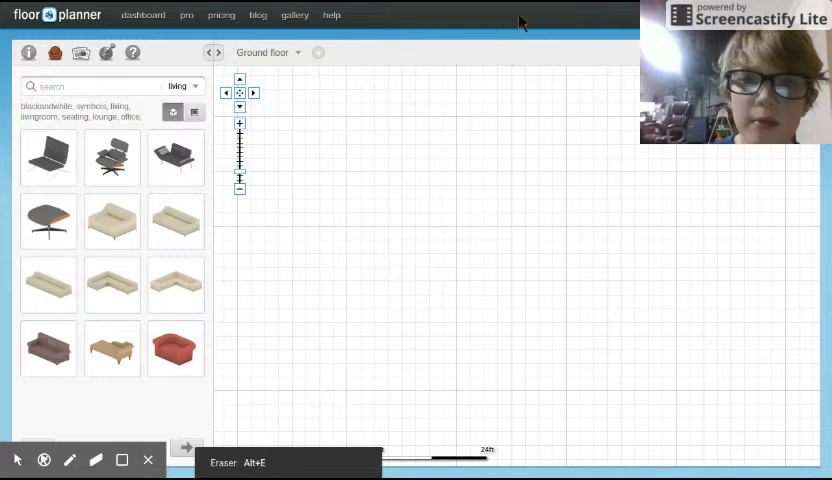
mouse_move(493, 285)
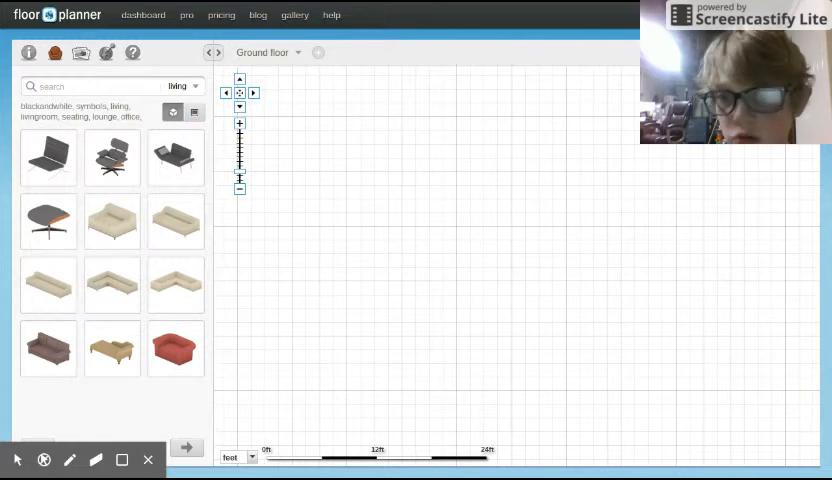
mouse_move(320, 347)
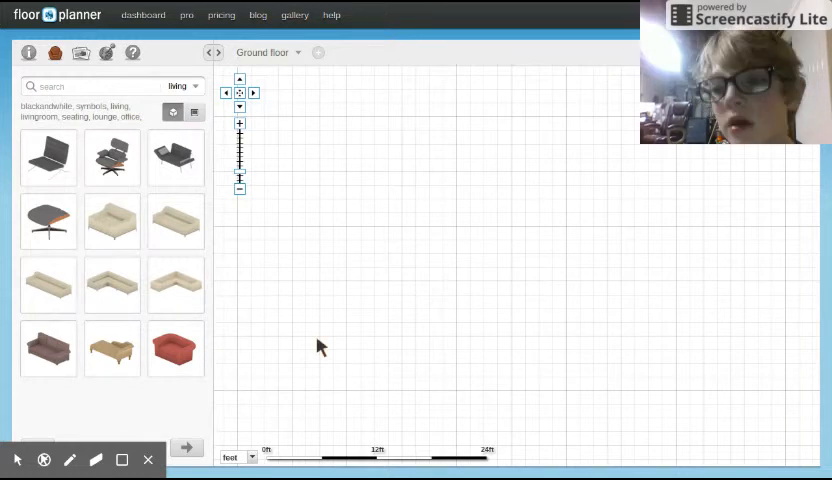
mouse_move(37, 385)
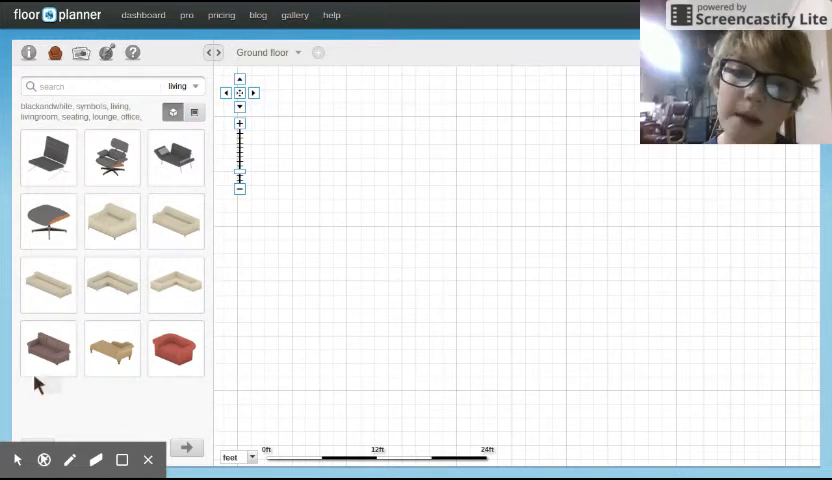
mouse_move(490, 140)
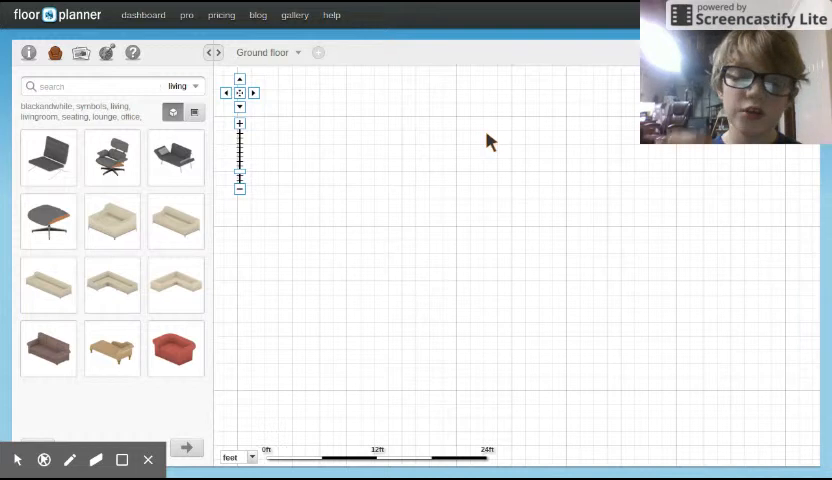
mouse_move(455, 68)
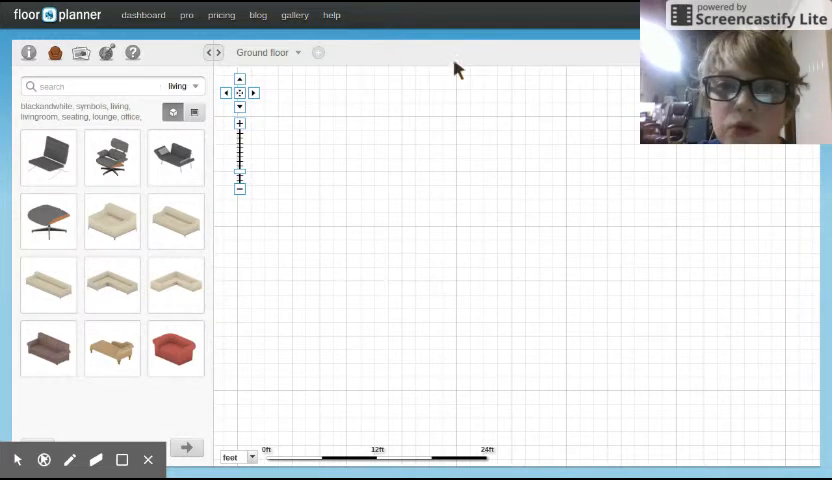
mouse_move(473, 70)
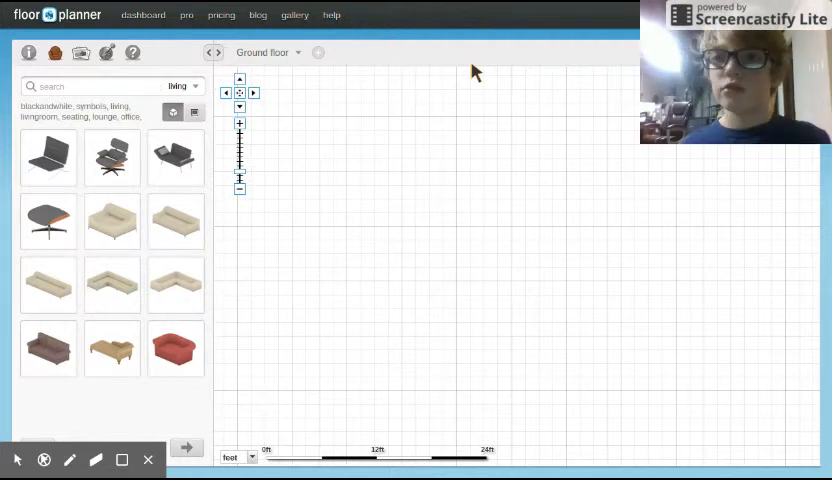
mouse_move(700, 370)
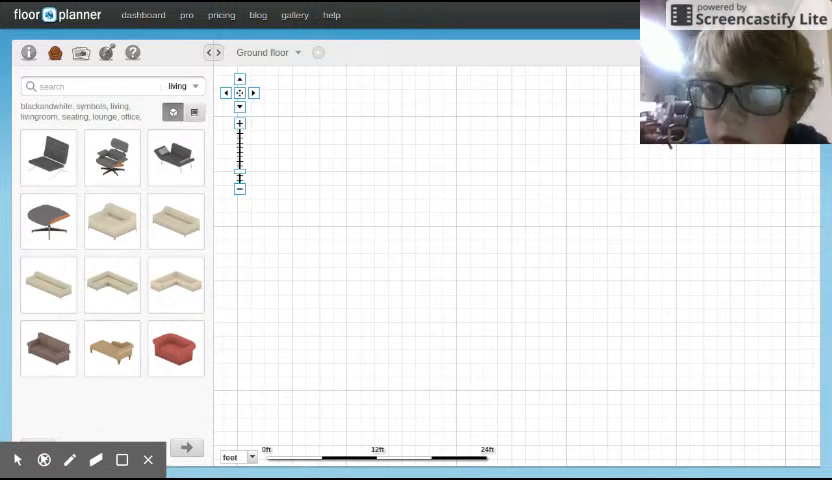
Step: Draw a roughly 15'10" by 11'11" room near the top left and shift it slightly lower
click(394, 229)
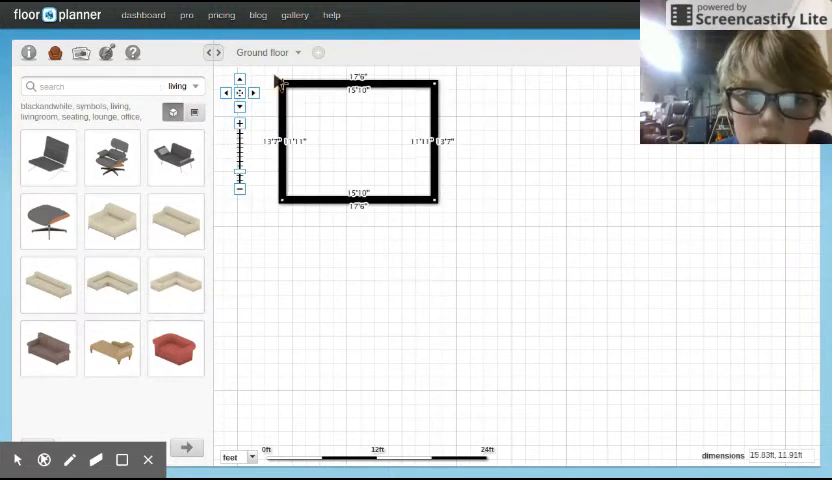
drag(281, 83, 258, 78)
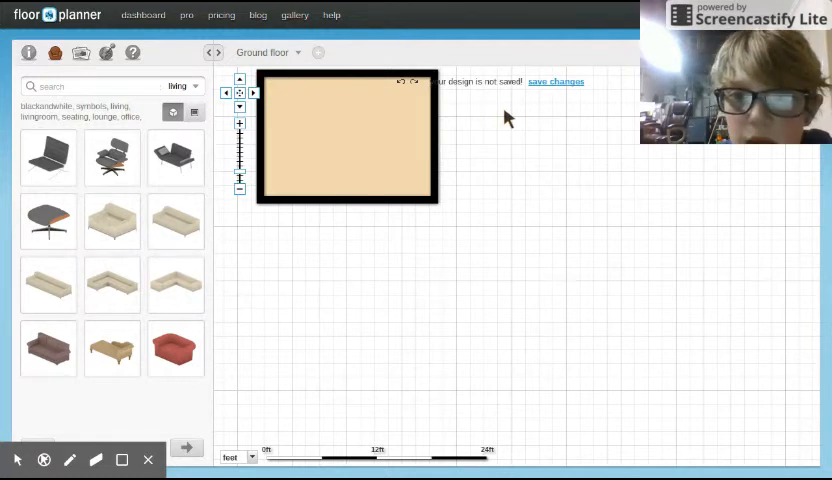
mouse_move(755, 181)
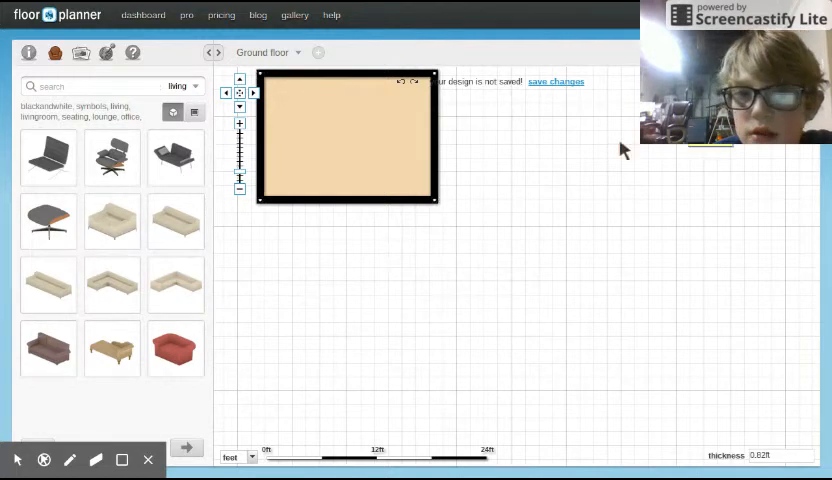
mouse_move(445, 180)
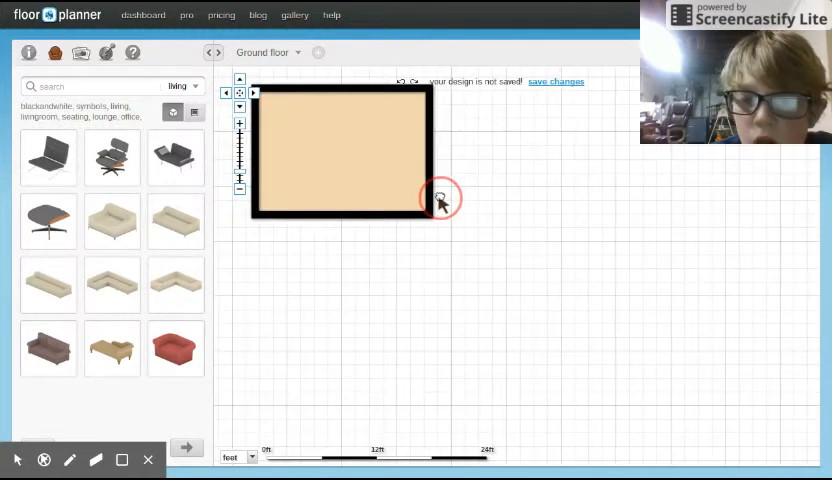
drag(440, 197, 440, 222)
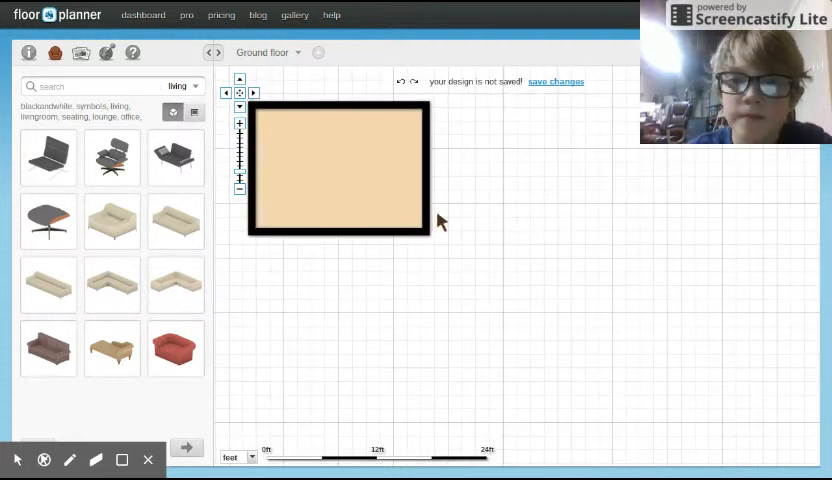
mouse_move(758, 147)
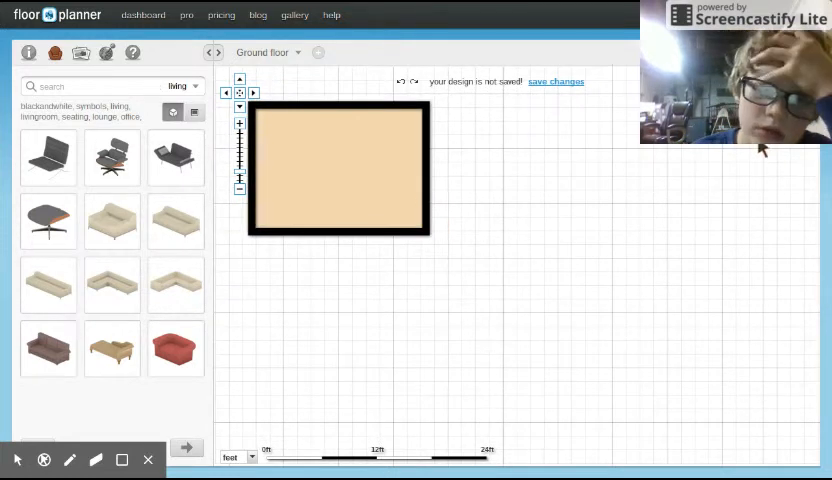
mouse_move(155, 165)
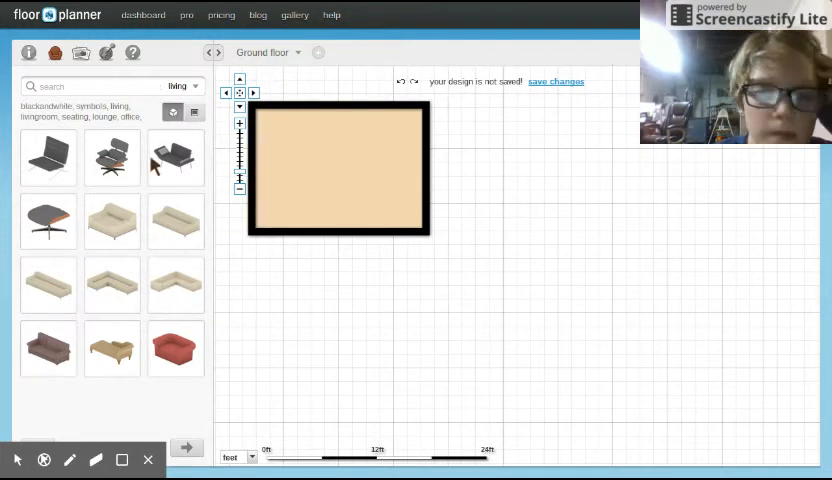
Step: Place two small black chairs side by side in the beige room's bottom-left corner
click(175, 221)
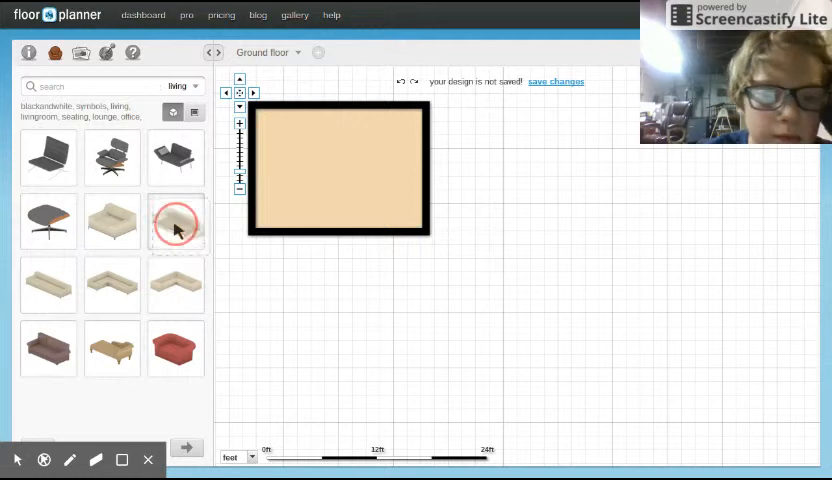
drag(175, 222, 283, 198)
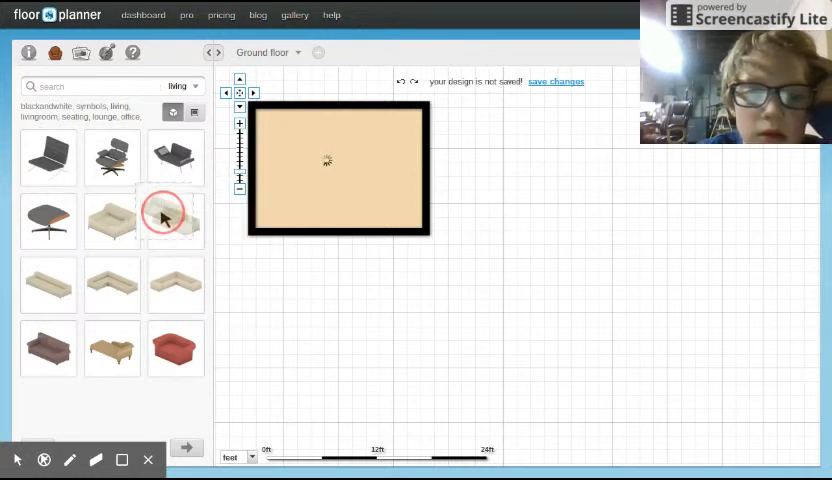
mouse_move(112, 157)
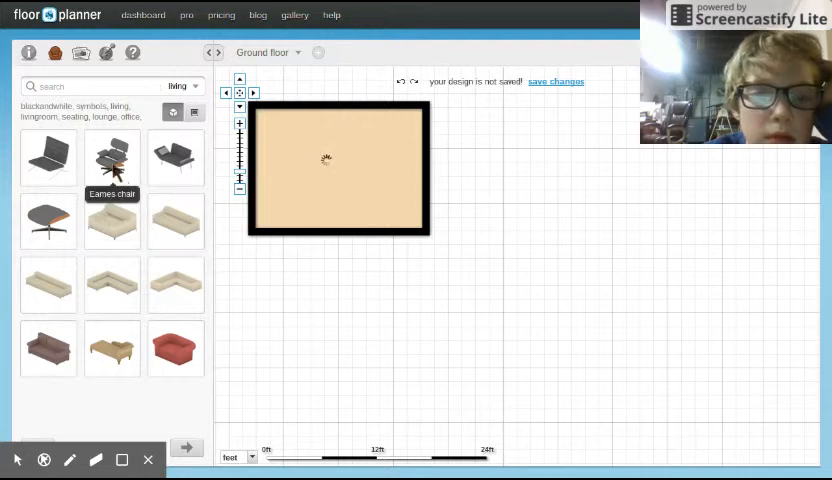
mouse_move(48, 157)
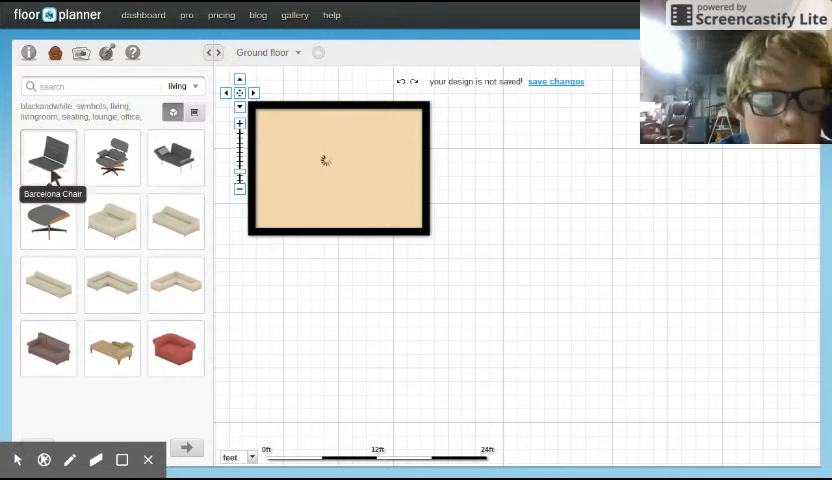
mouse_move(112, 157)
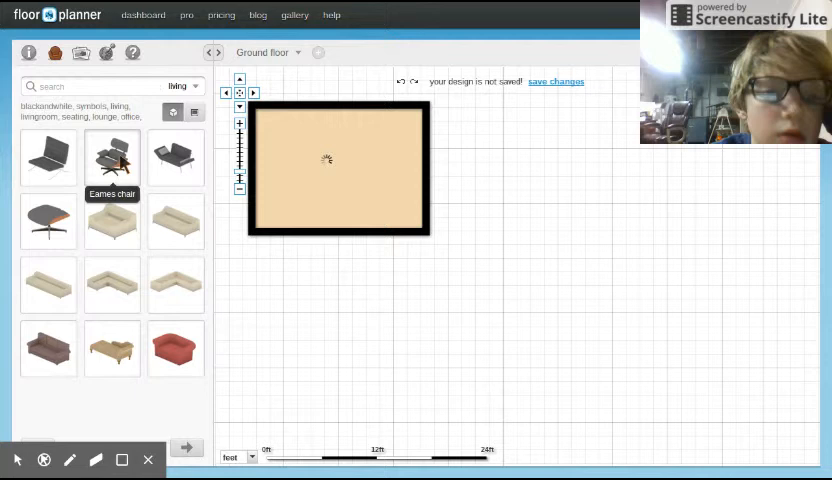
mouse_move(48, 222)
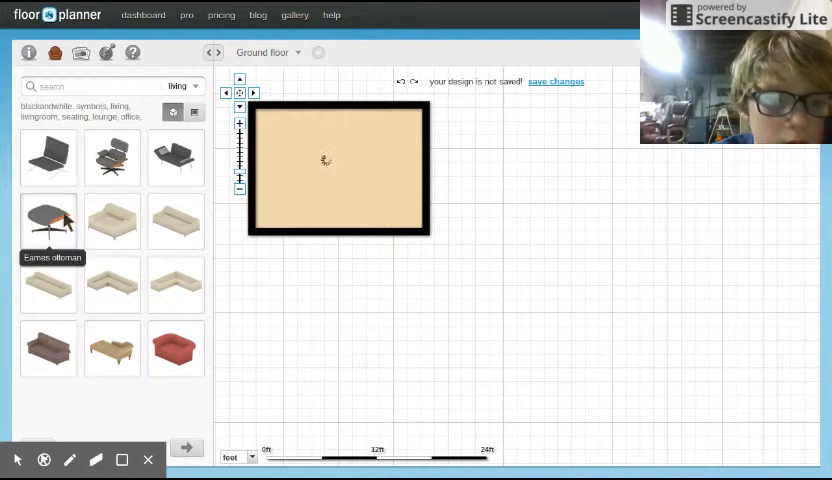
drag(48, 222, 290, 225)
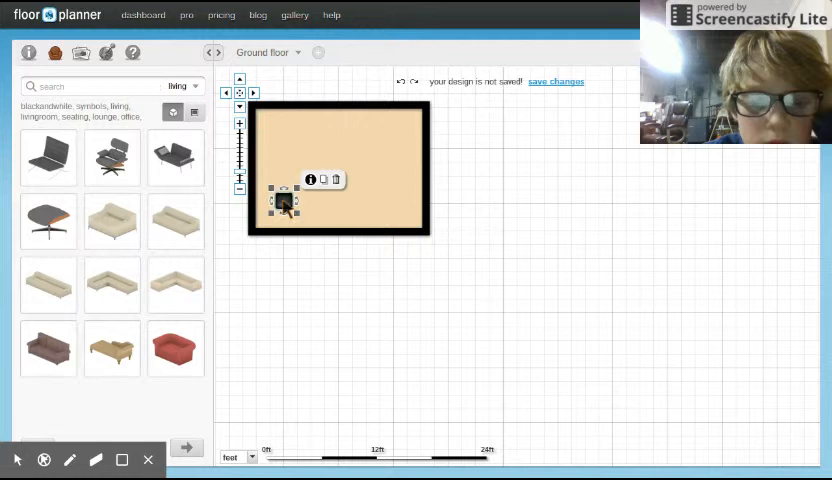
drag(285, 200, 265, 215)
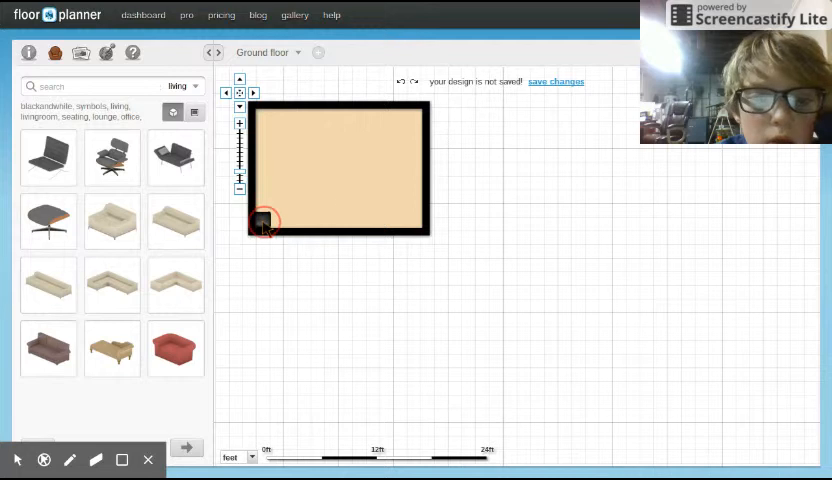
click(266, 220)
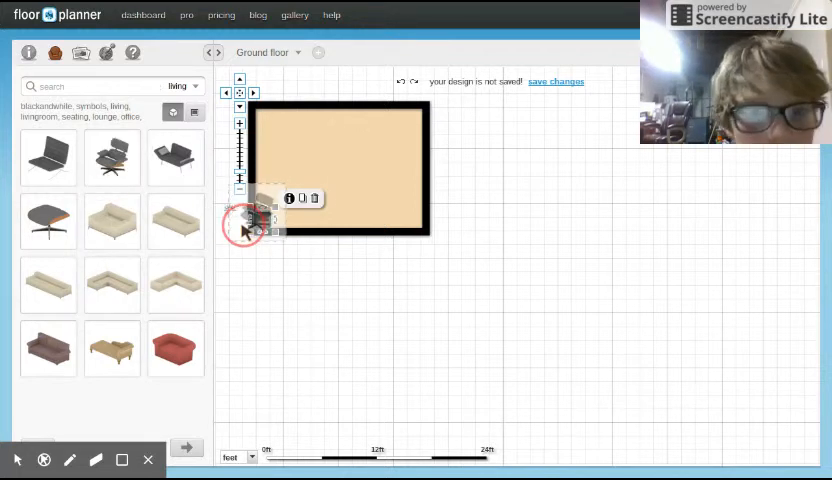
drag(248, 228, 285, 225)
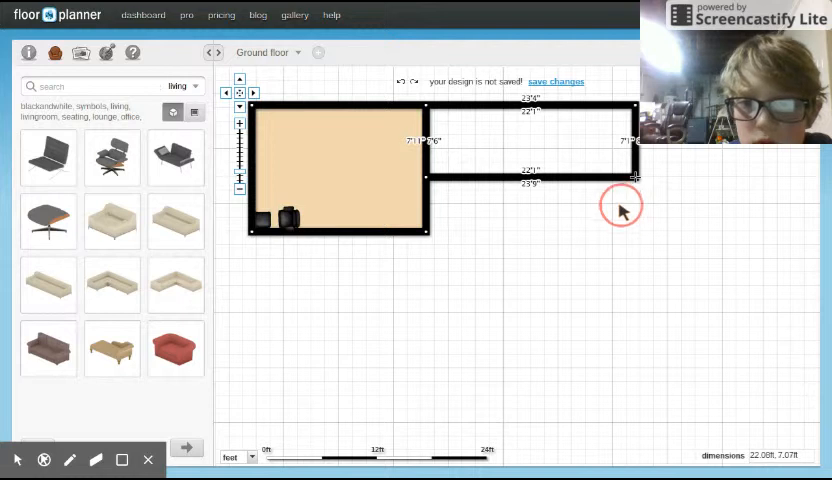
Step: Resize the side room to about 7 by 5 feet, aligned with the beige room's upper right
drag(635, 178, 615, 207)
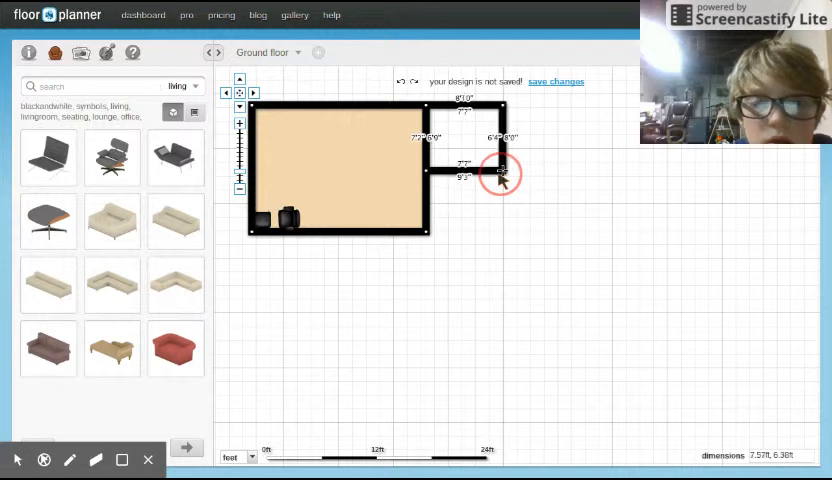
drag(500, 175, 505, 188)
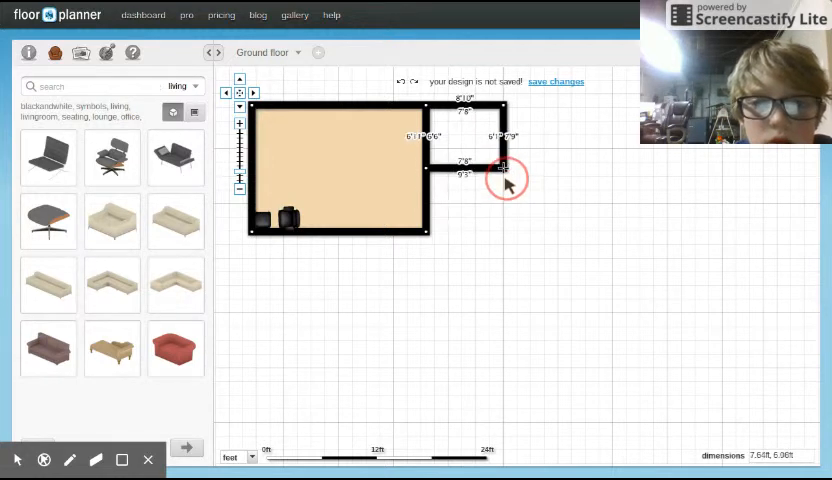
drag(504, 180, 508, 185)
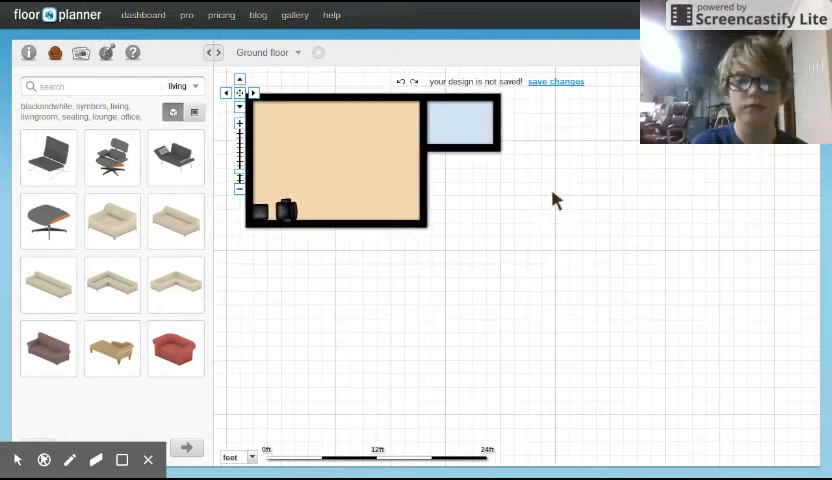
mouse_move(80, 52)
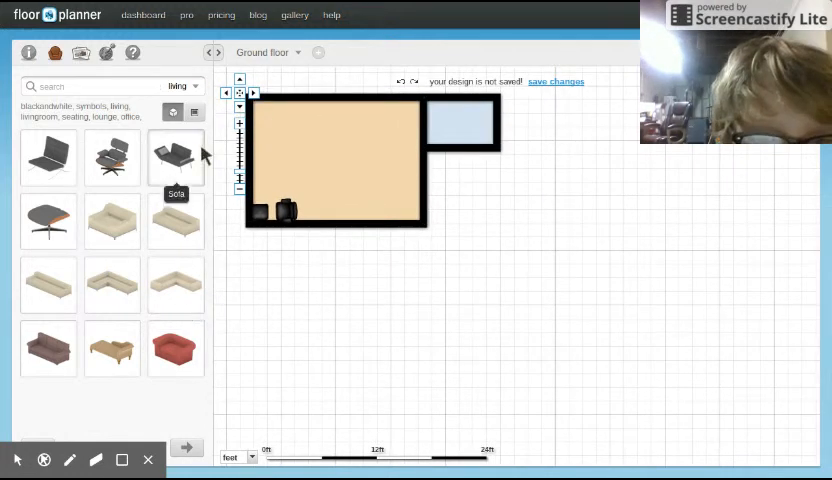
mouse_move(207, 300)
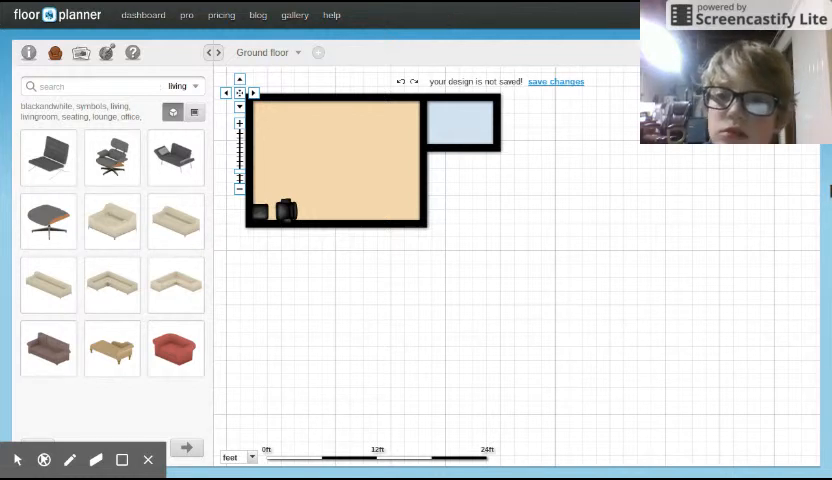
mouse_move(364, 146)
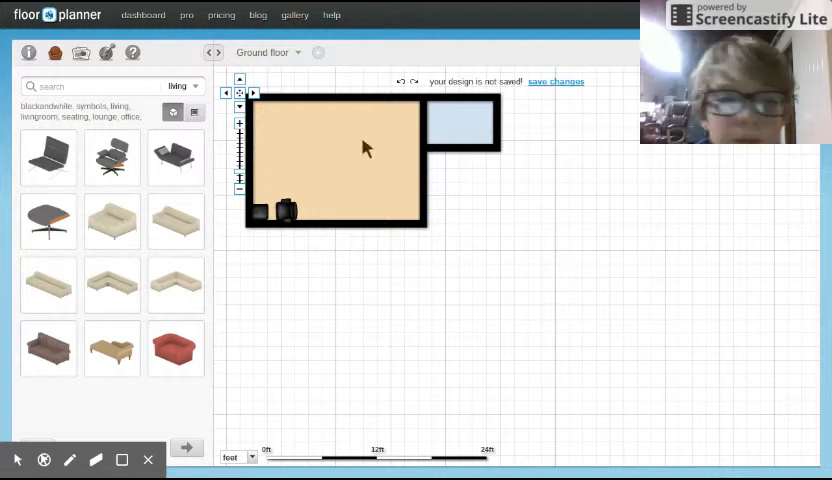
mouse_move(112, 157)
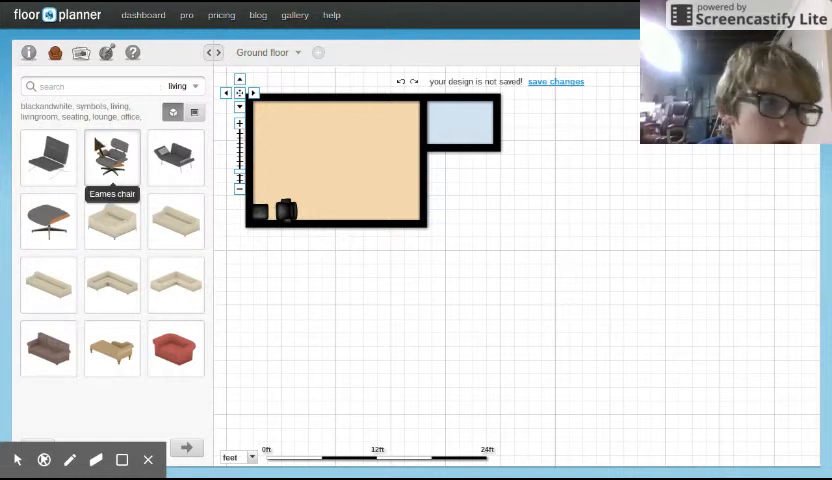
mouse_move(112, 348)
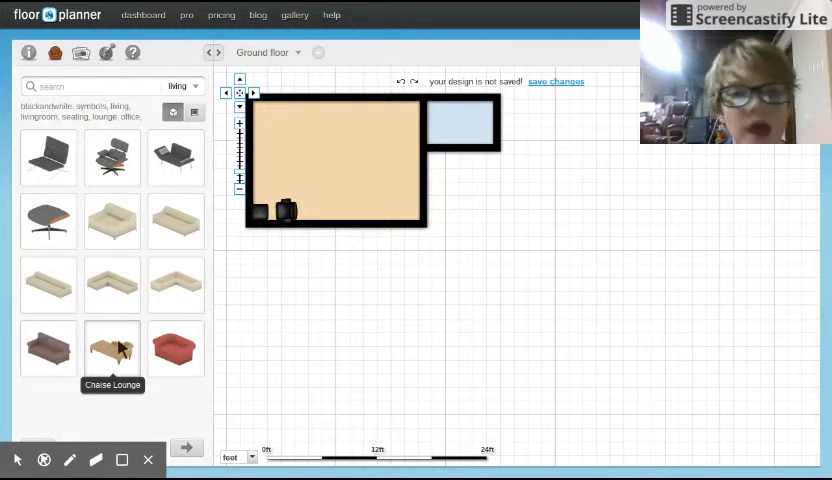
mouse_move(48, 222)
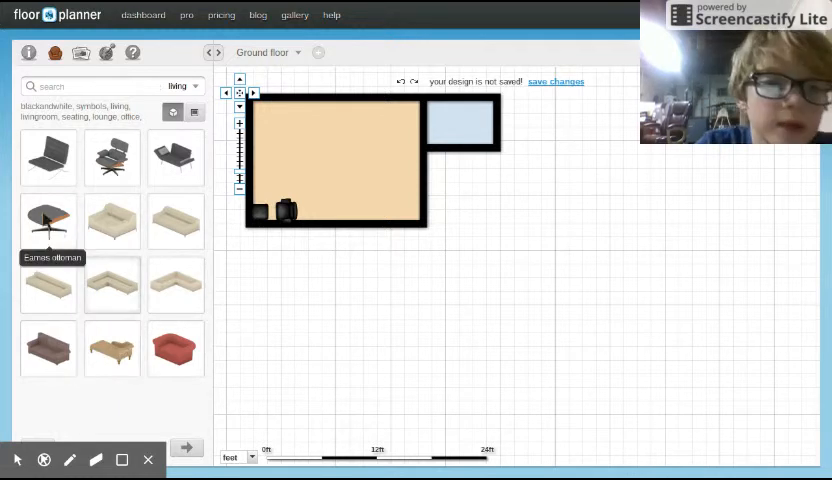
mouse_move(113, 221)
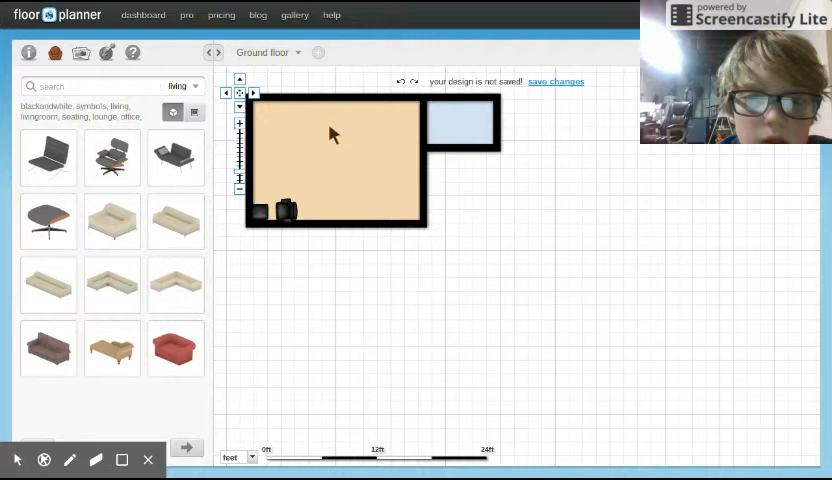
Step: Set two cream armchairs side by side against the beige room's top wall
click(337, 125)
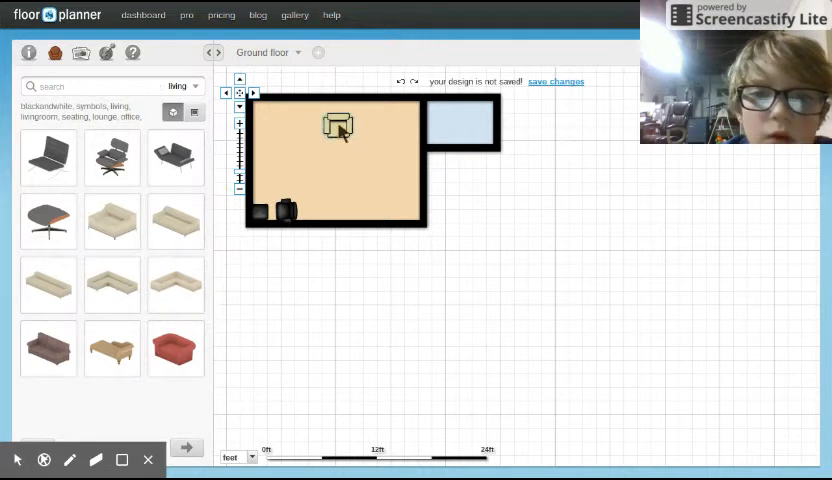
drag(337, 127, 320, 113)
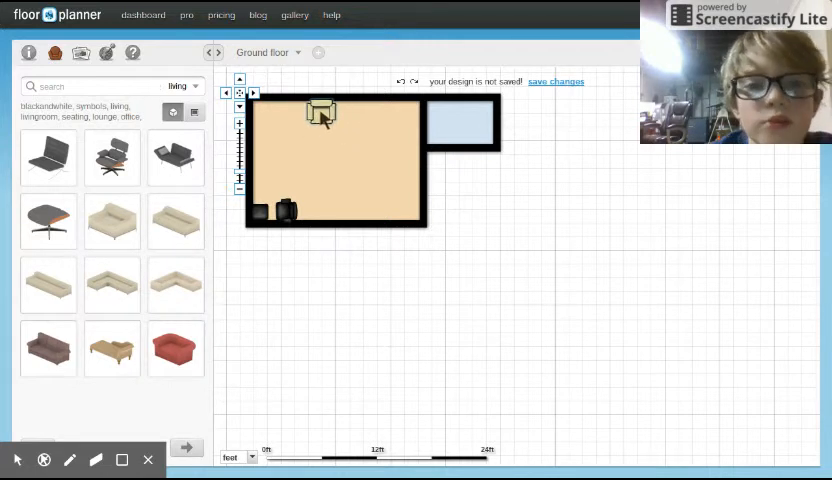
click(320, 112)
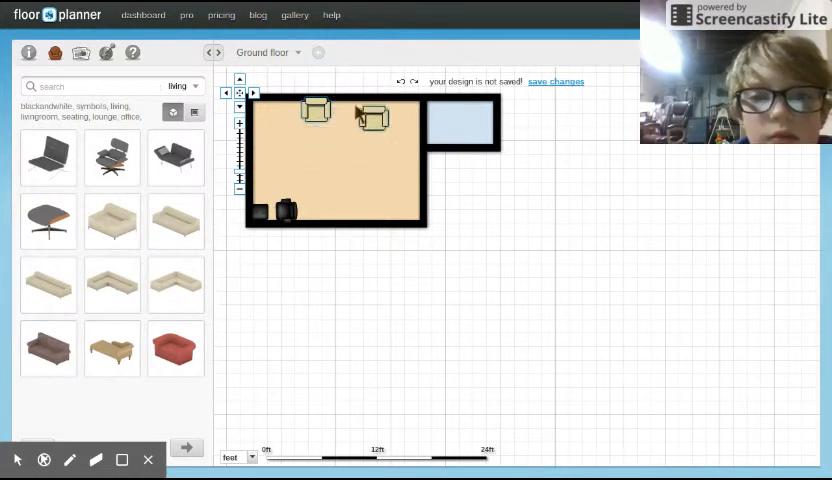
drag(370, 118, 330, 113)
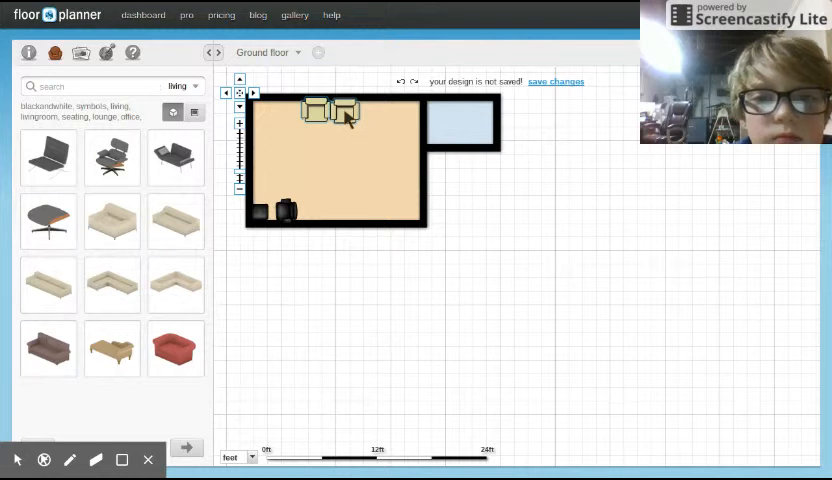
click(332, 112)
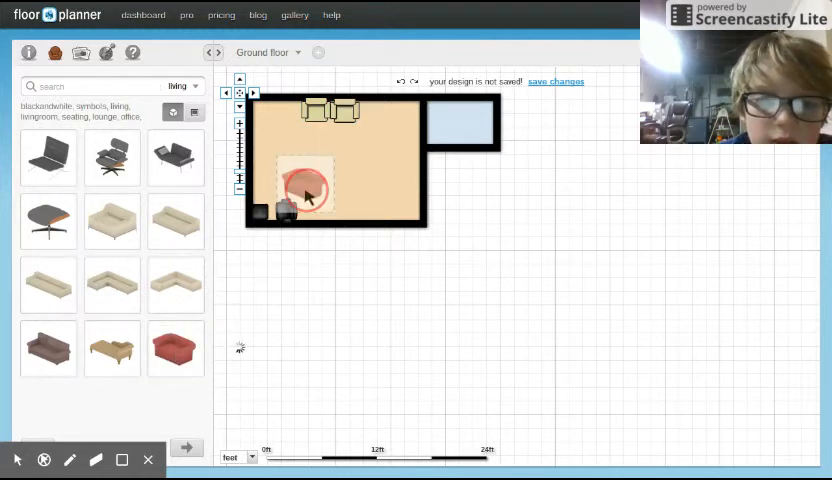
Step: Drop in a red armchair, straighten it, and place it before the left cream armchair
click(305, 188)
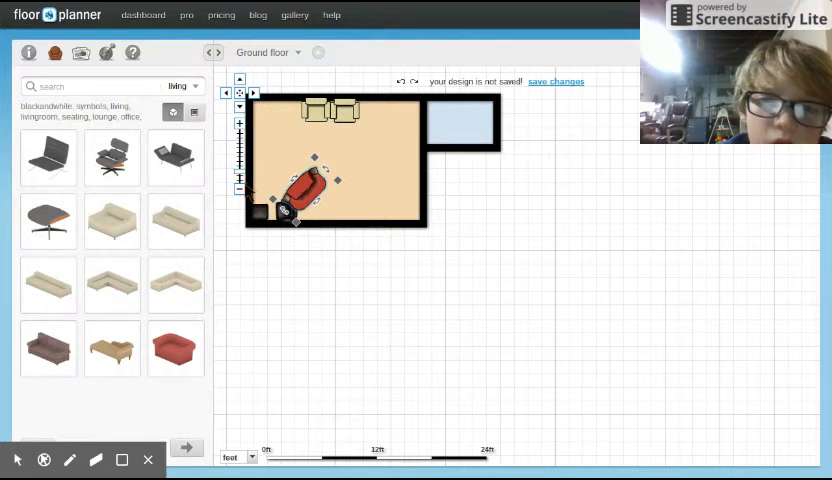
click(270, 190)
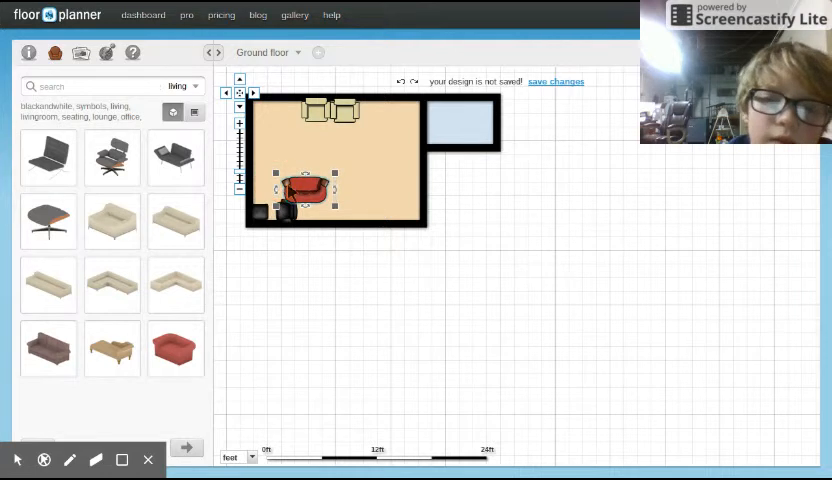
drag(305, 190, 305, 135)
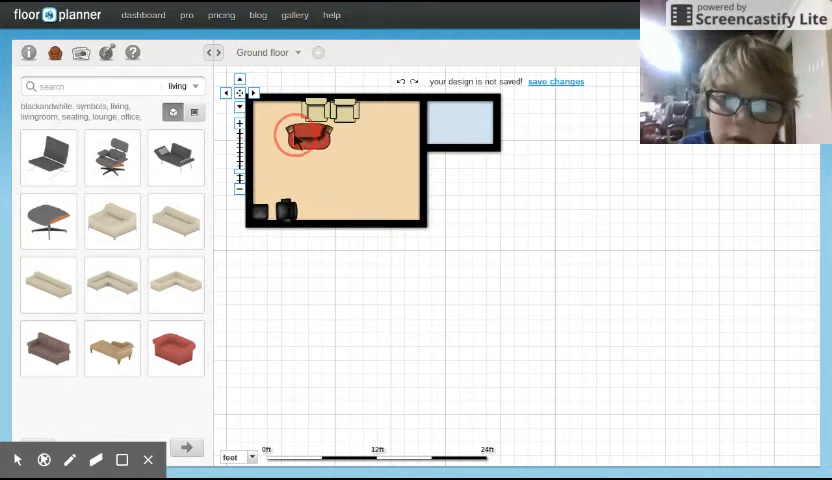
drag(302, 135, 312, 150)
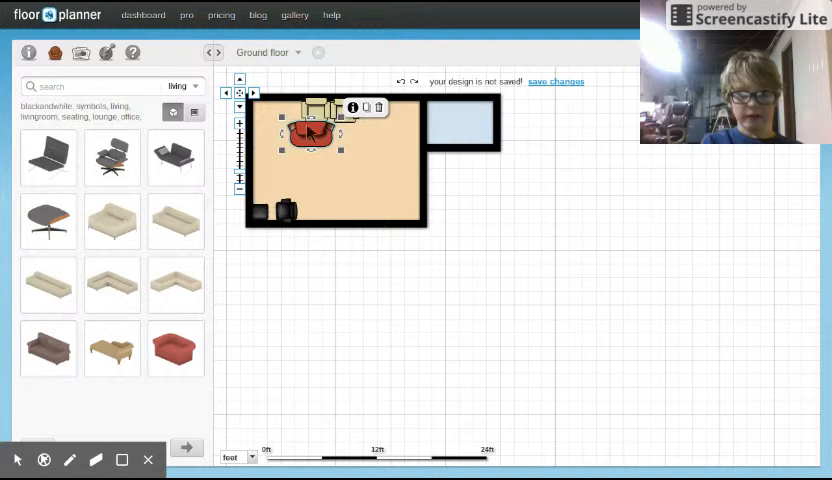
mouse_move(228, 197)
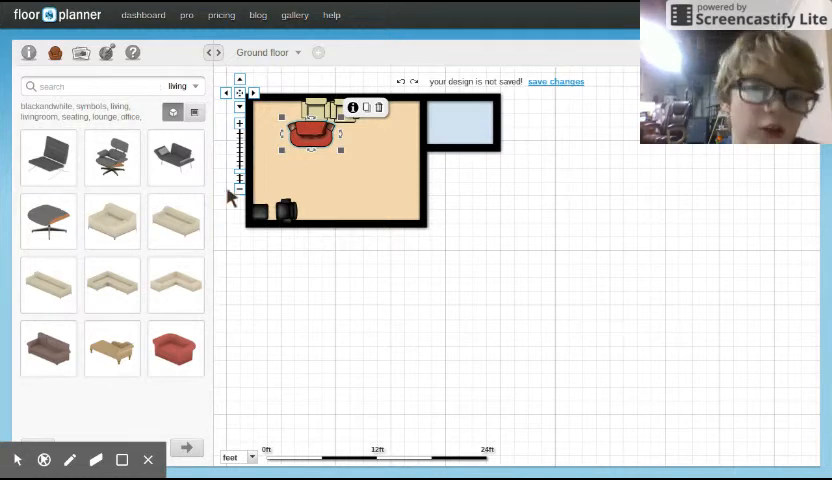
Step: Place a second red armchair beside the first, in front of the right cream armchair
click(175, 349)
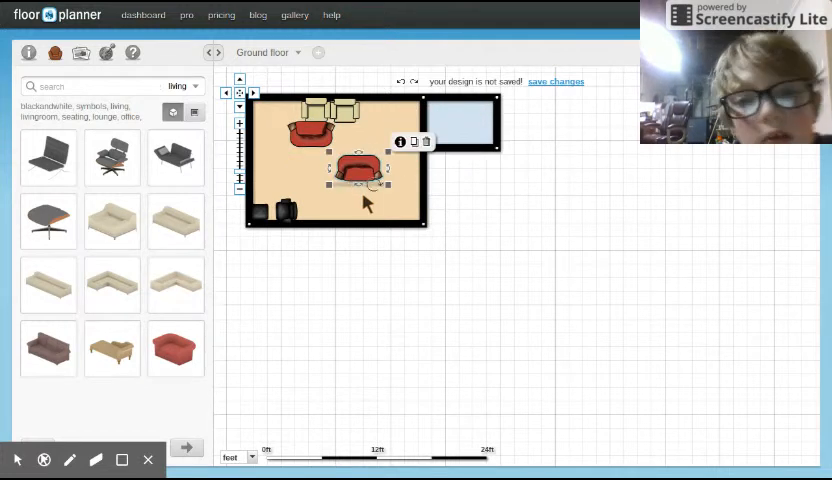
click(364, 198)
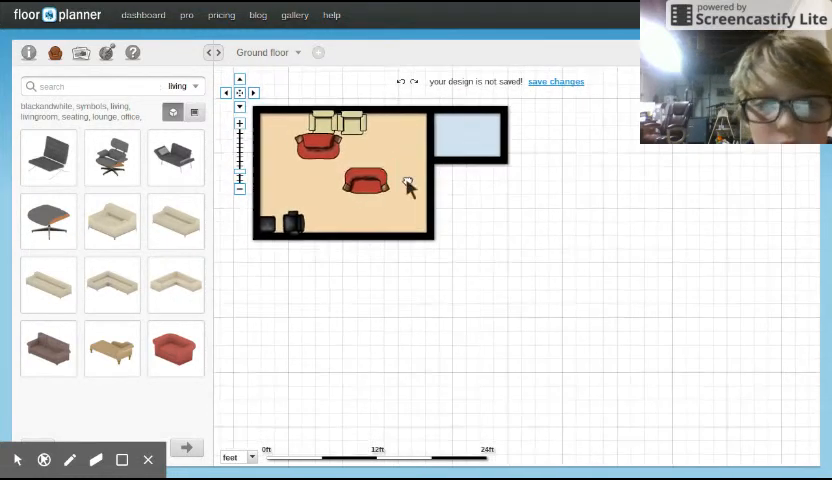
click(360, 180)
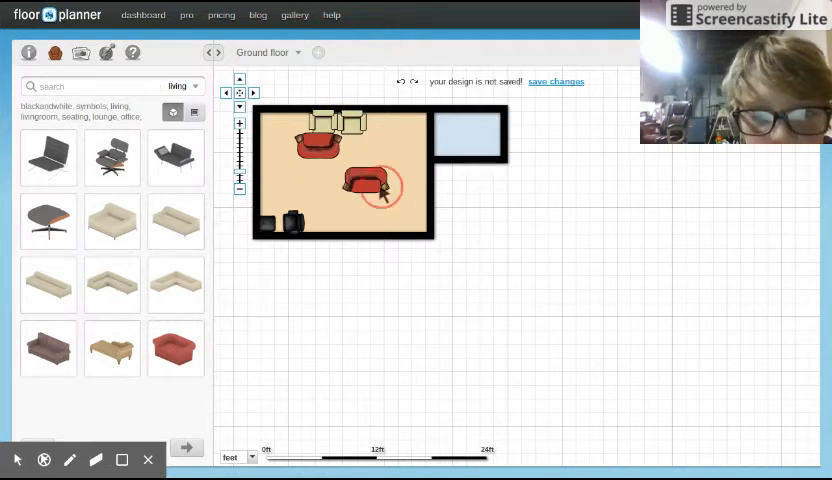
click(365, 182)
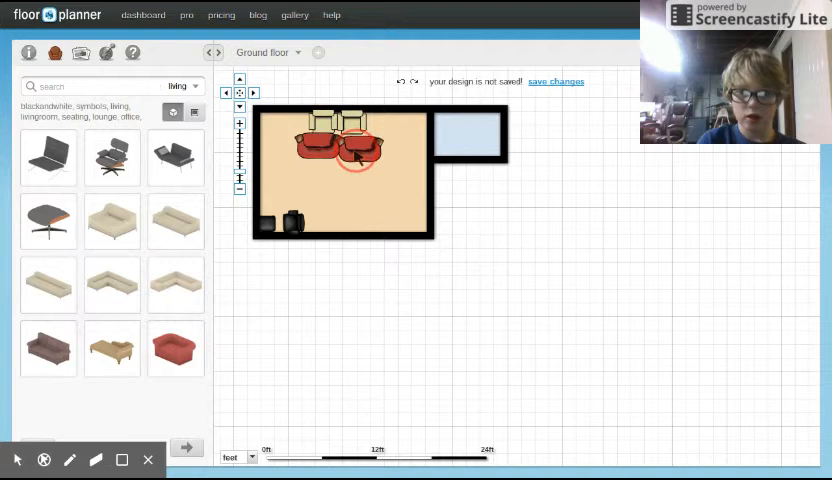
click(350, 150)
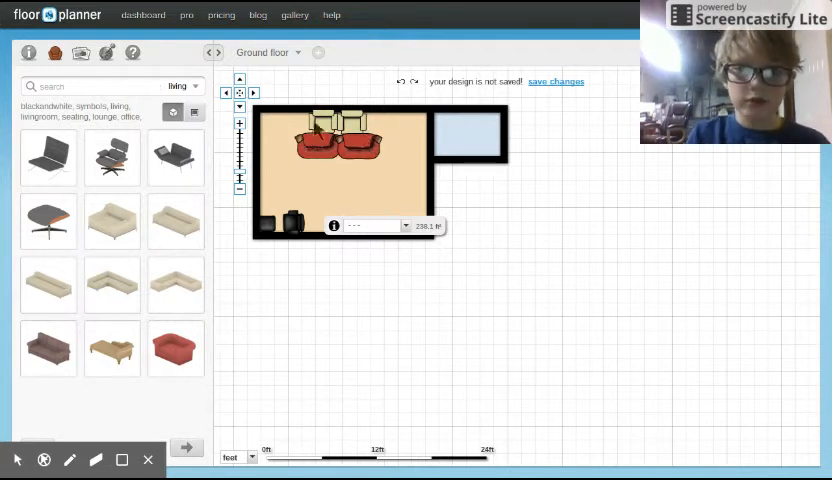
mouse_move(363, 284)
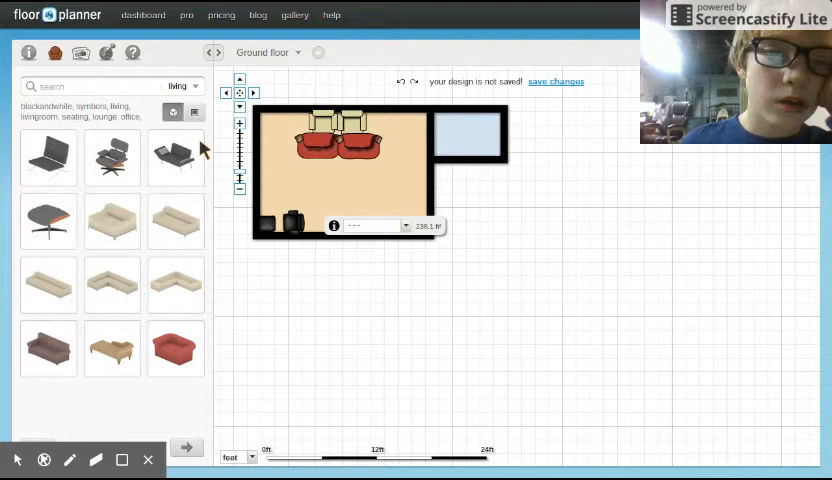
mouse_move(200, 105)
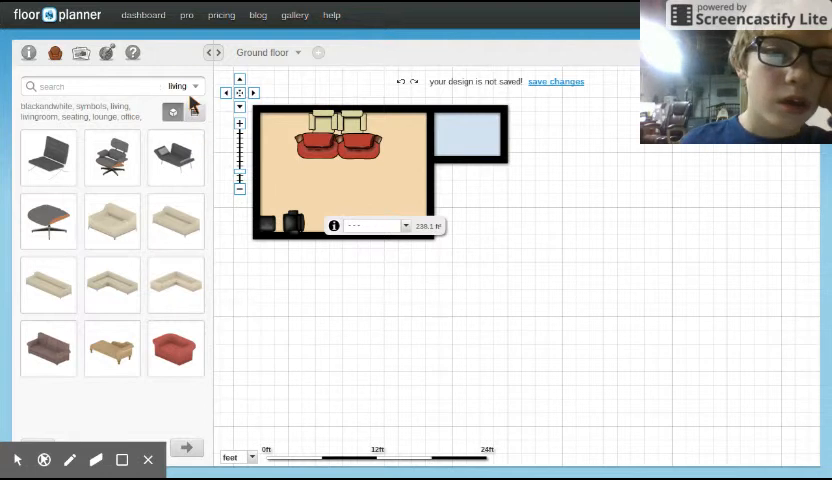
Step: Change the library category dropdown to bathroom items
click(181, 86)
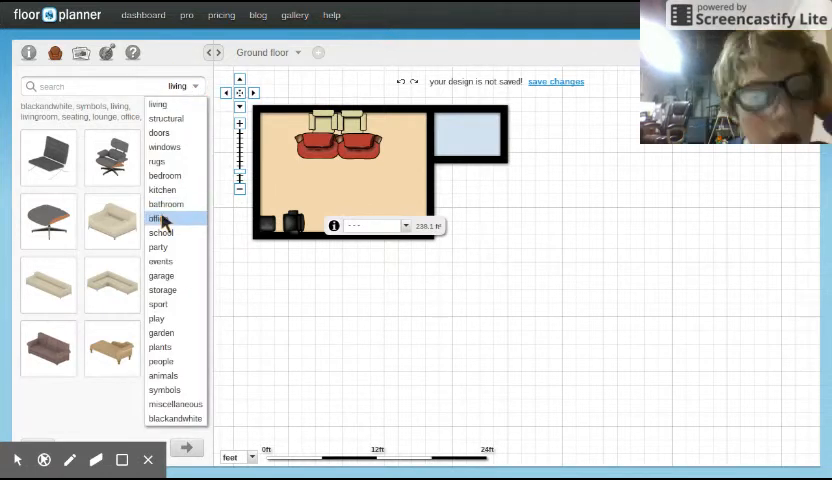
mouse_move(168, 310)
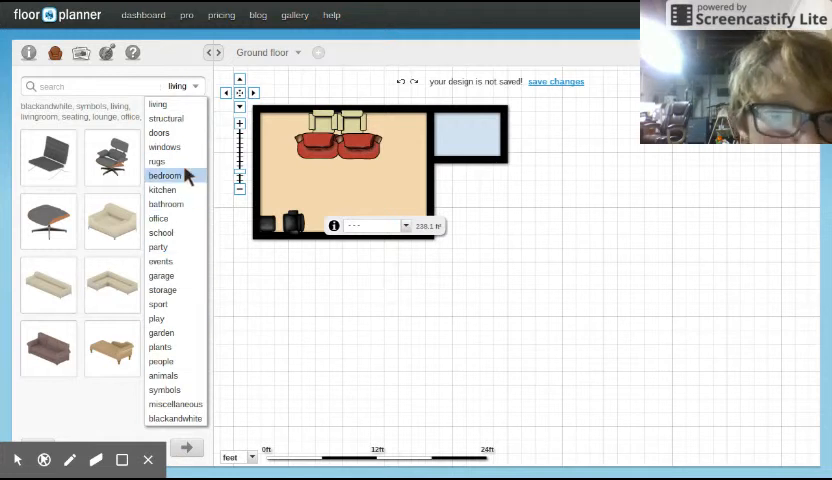
click(166, 204)
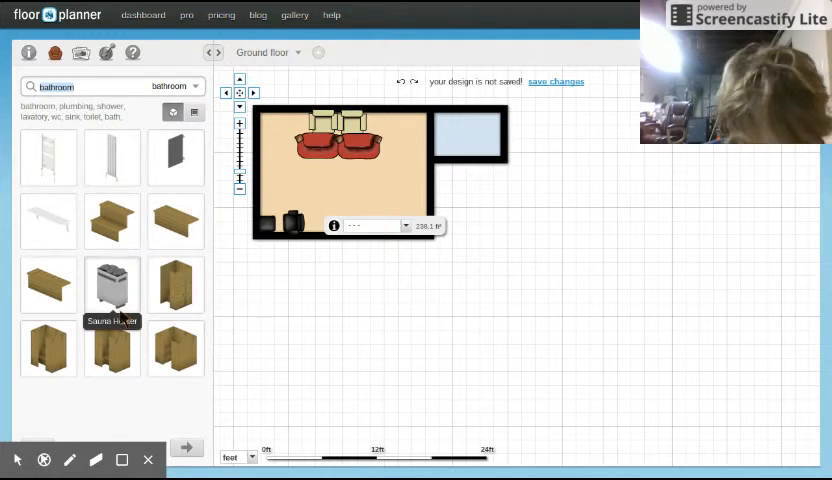
mouse_move(112, 158)
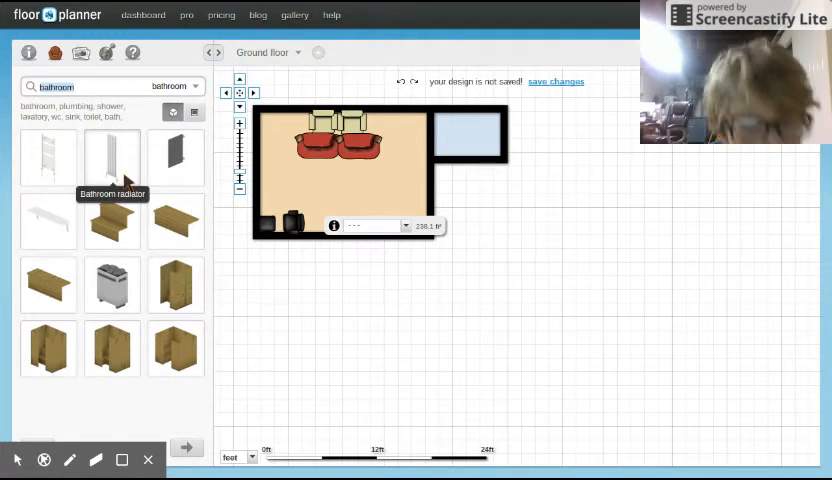
mouse_move(113, 218)
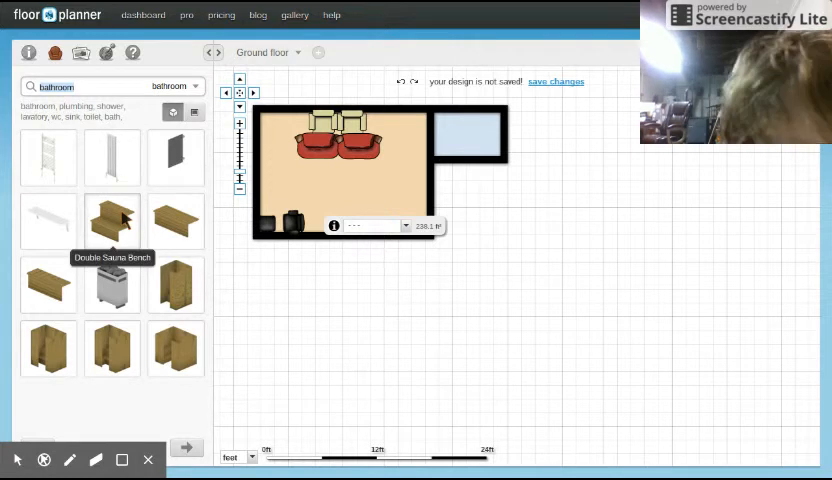
mouse_move(175, 222)
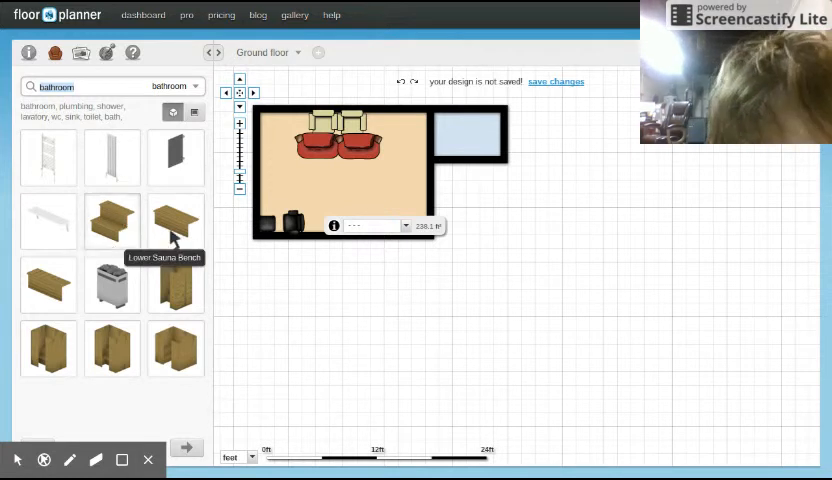
mouse_move(175, 285)
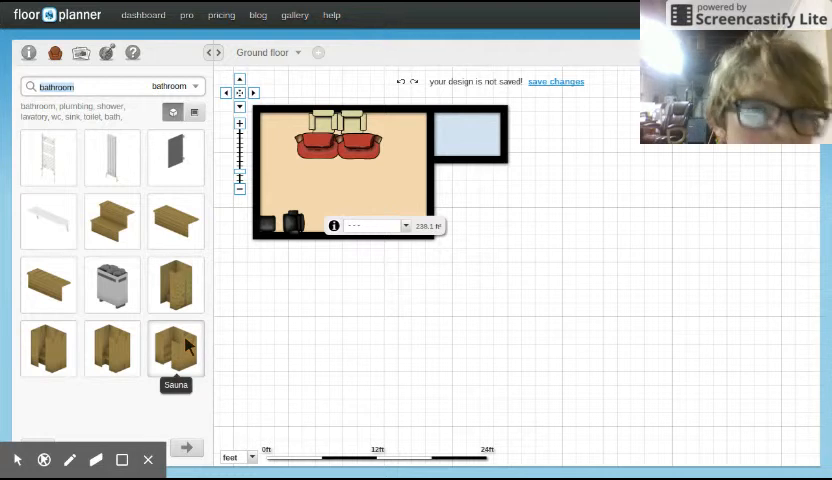
mouse_move(176, 285)
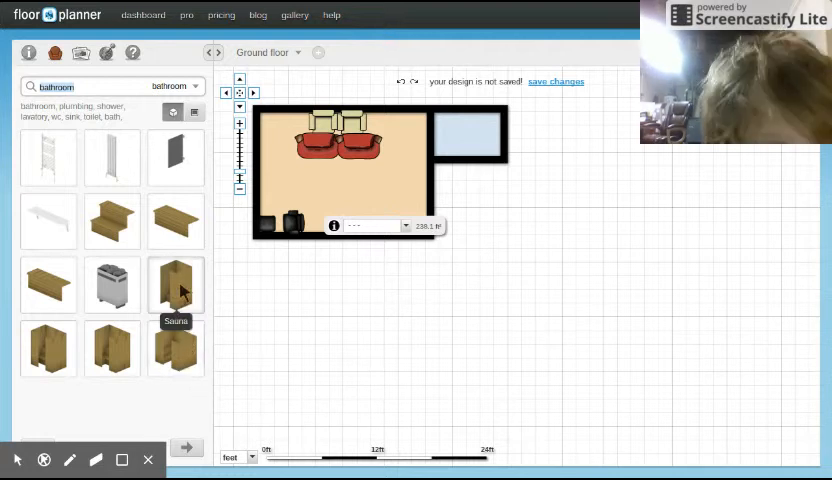
Step: Drop the Sauna fixture onto the plan and move it into the small blue room's right end
click(175, 285)
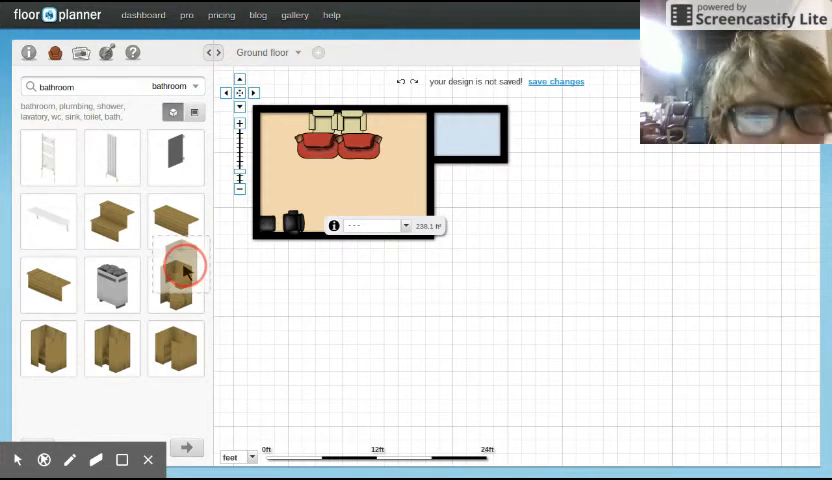
drag(175, 265, 455, 137)
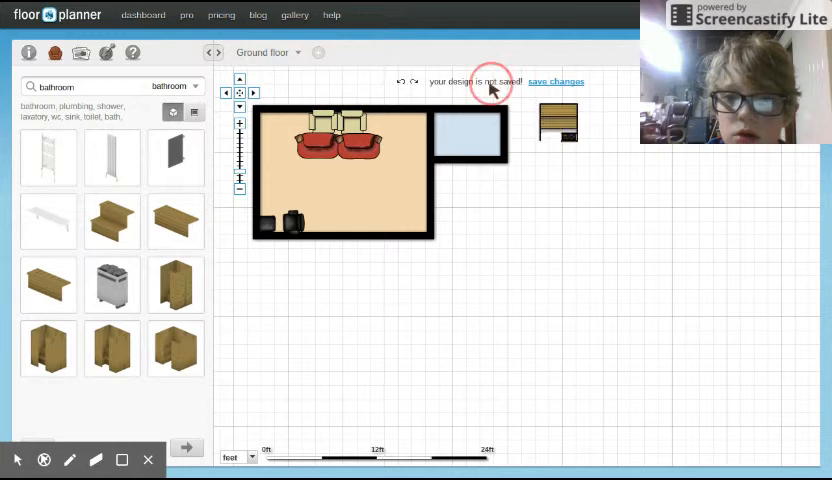
drag(558, 122, 498, 122)
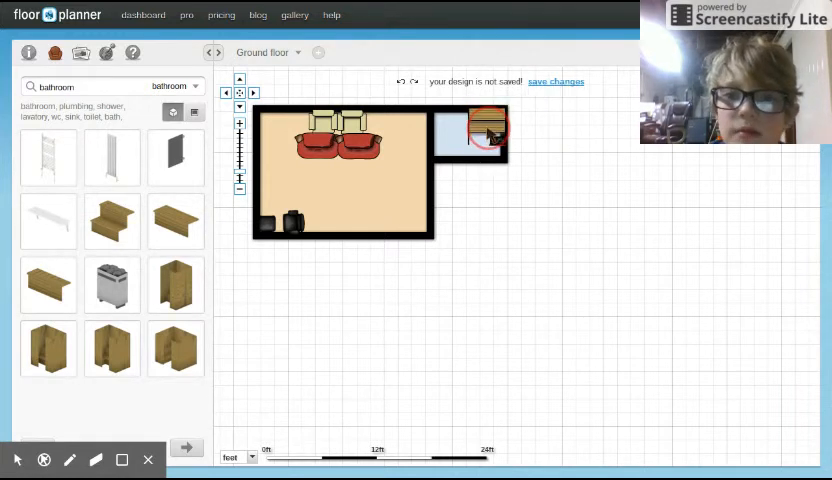
click(485, 135)
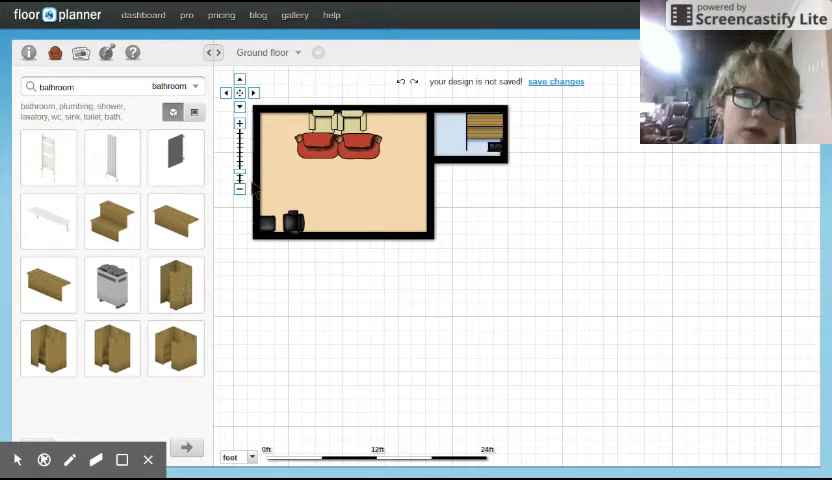
mouse_move(112, 222)
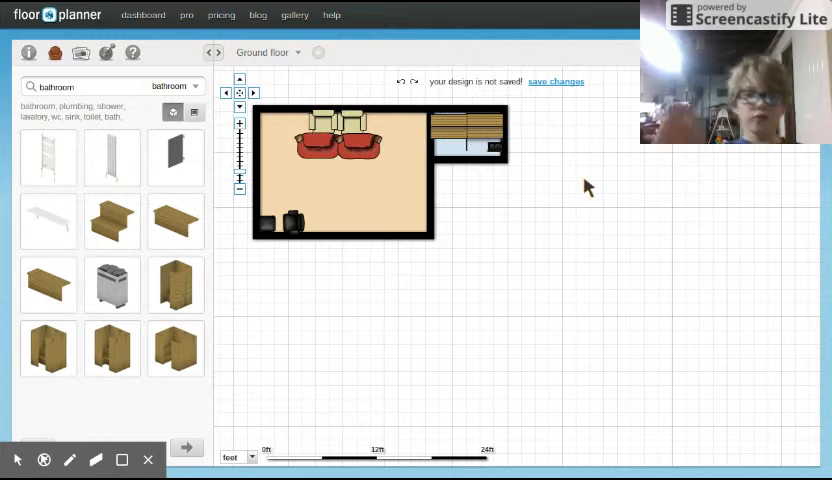
mouse_move(605, 208)
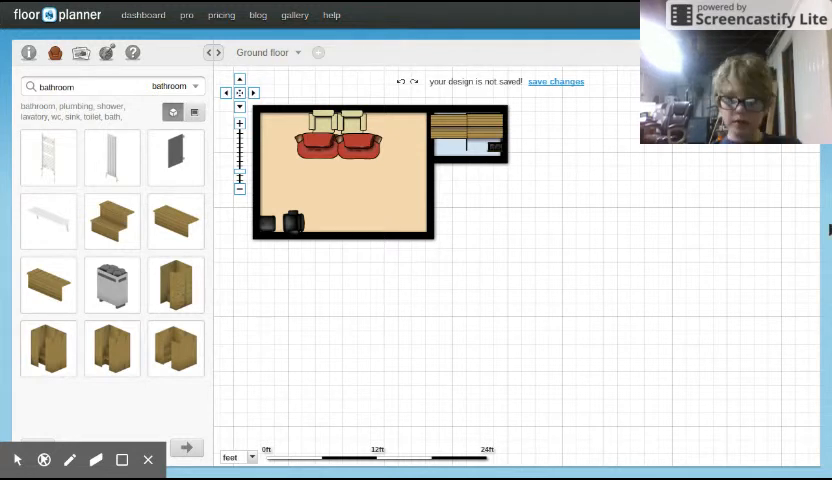
mouse_move(770, 154)
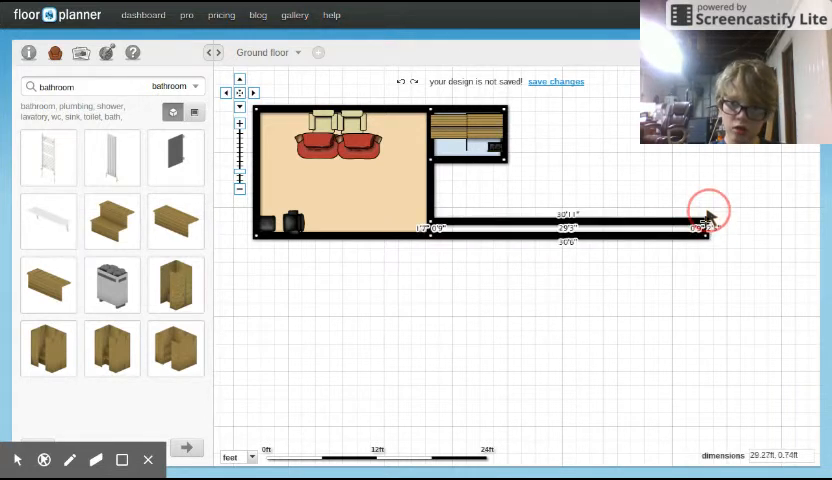
Step: Draw a long narrow room right of the beige room, beneath the sauna room
drag(705, 230, 700, 180)
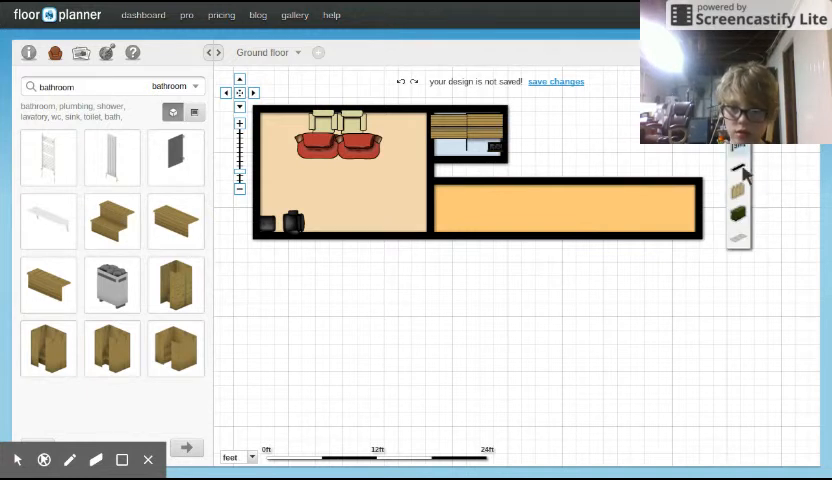
mouse_move(760, 175)
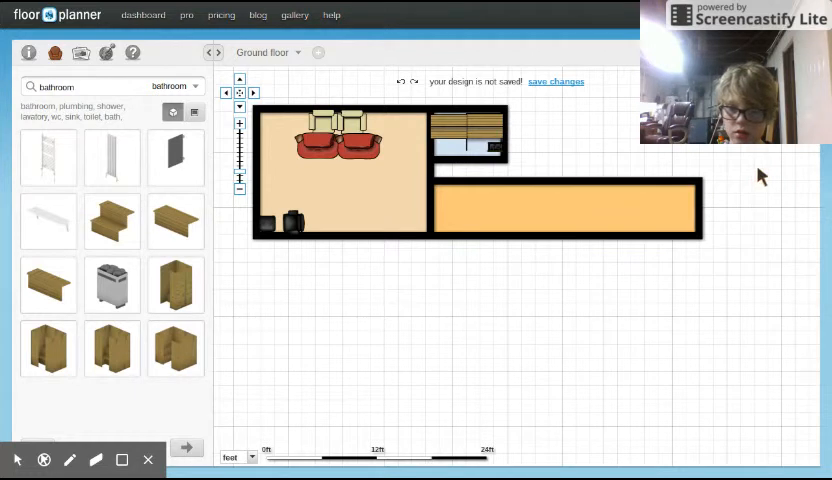
mouse_move(762, 167)
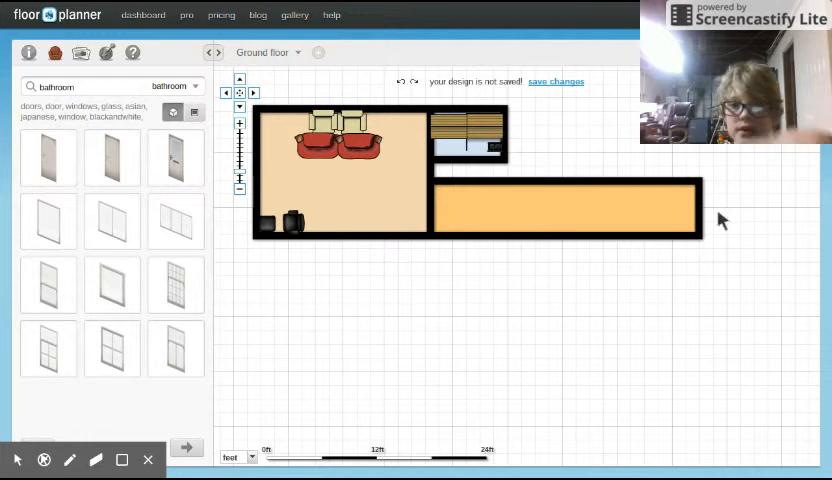
mouse_move(435, 252)
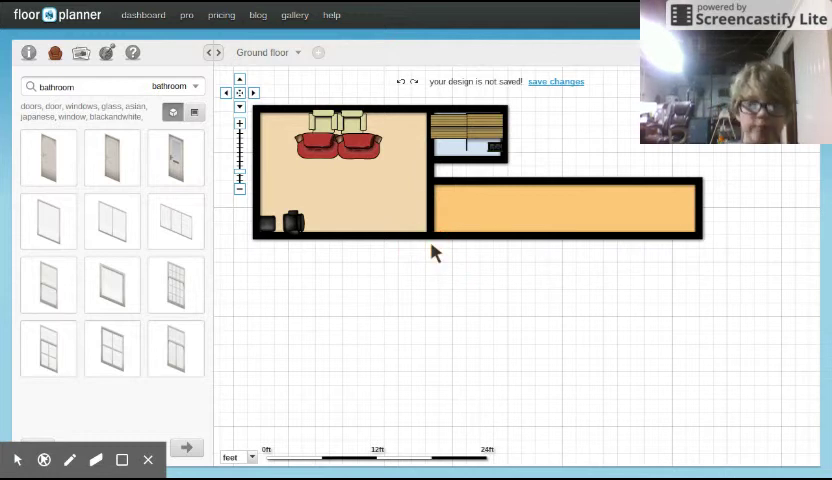
mouse_move(421, 198)
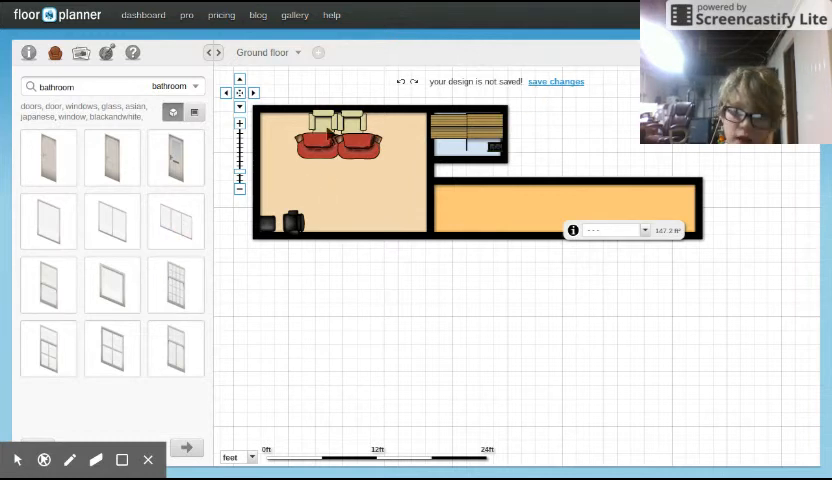
mouse_move(175, 160)
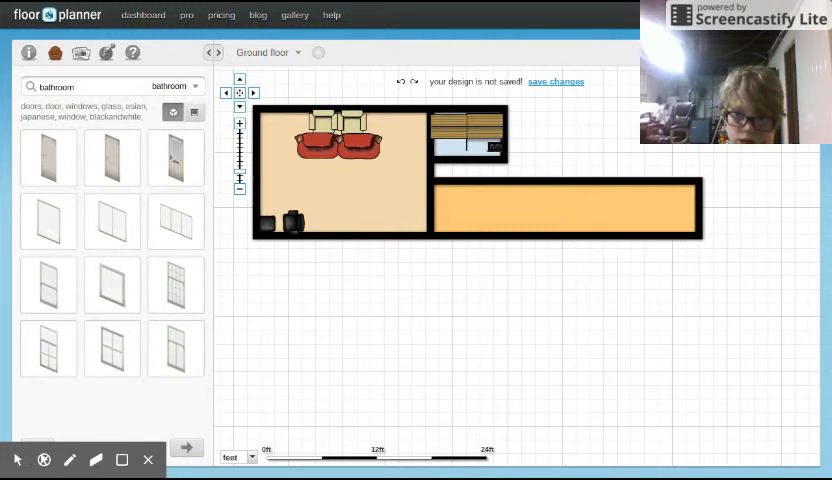
Step: Deselect the orange hallway by clicking an empty spot on the canvas
click(503, 238)
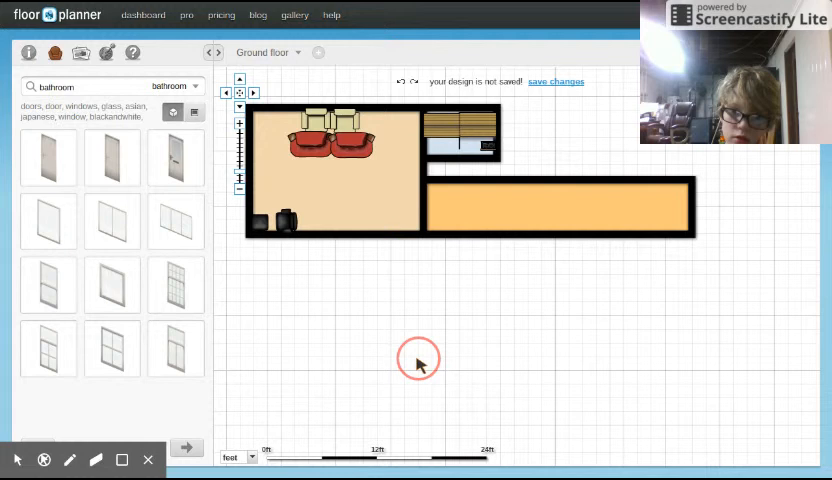
mouse_move(690, 150)
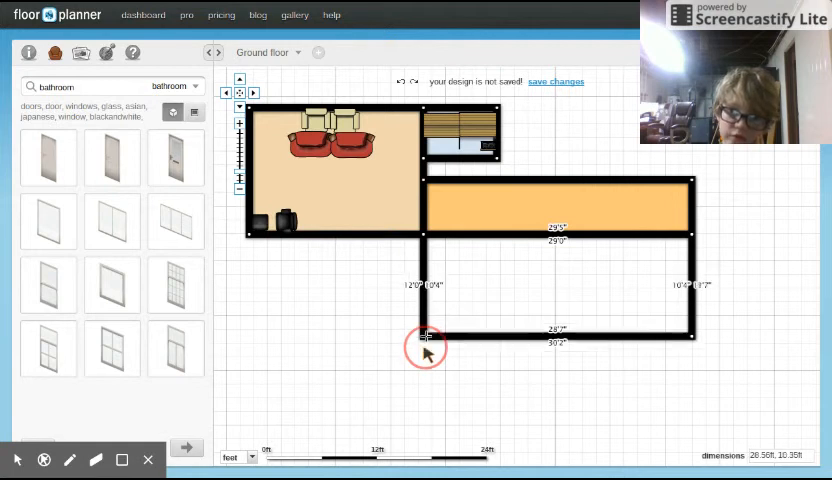
Step: Draw a large room about 29 by 10 feet below the orange hallway, matching its width
drag(424, 345, 424, 358)
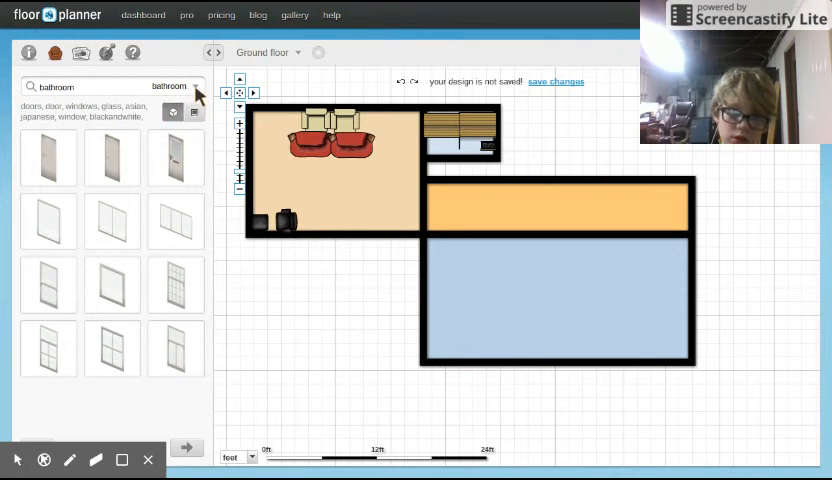
Step: From the living catalogue, place a green armchair and small round dark table in the room's upper left
click(175, 85)
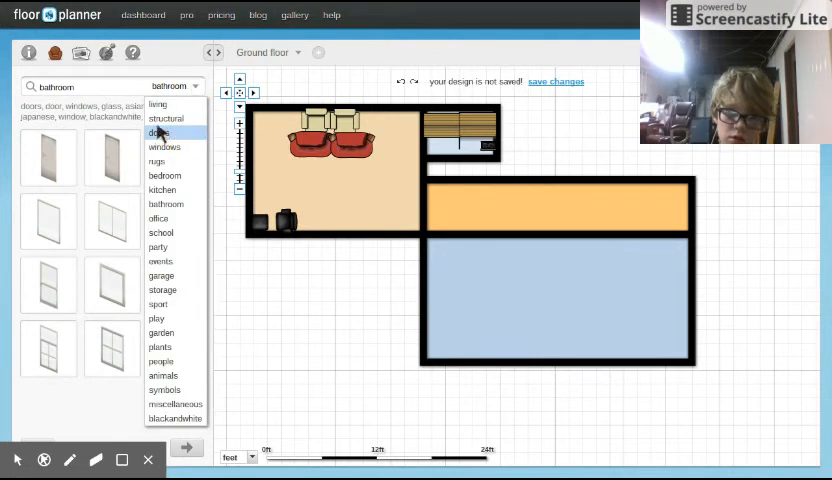
click(157, 104)
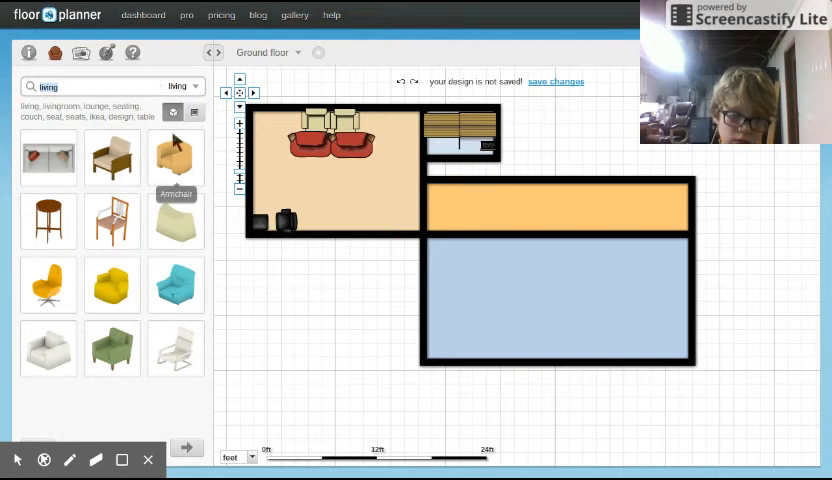
mouse_move(112, 158)
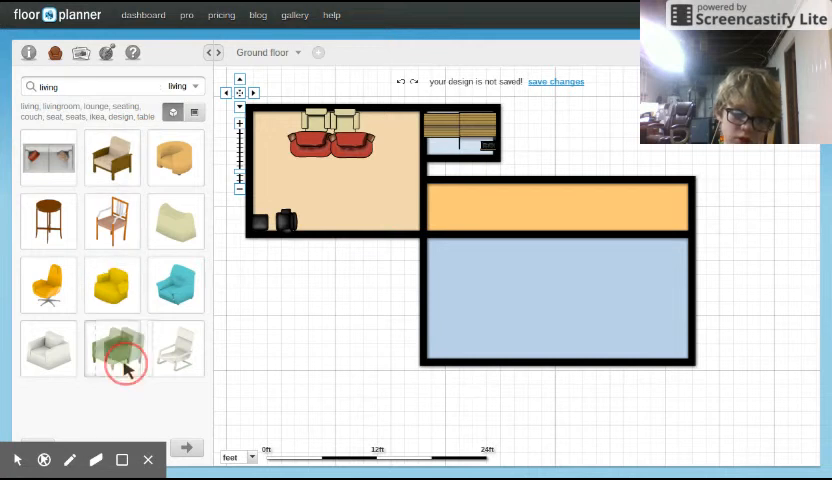
drag(113, 349, 531, 270)
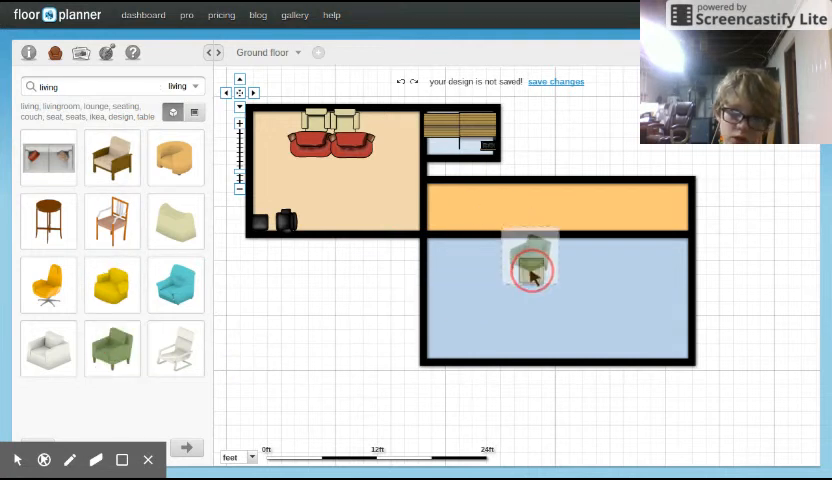
drag(530, 265, 463, 263)
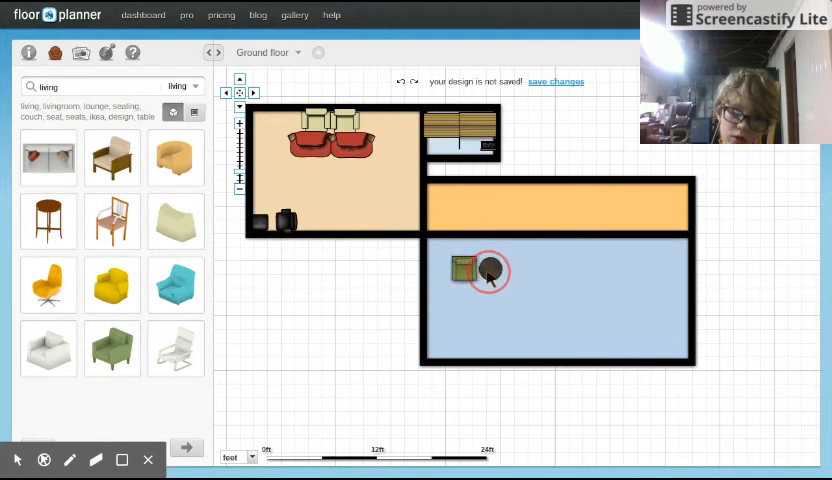
click(485, 270)
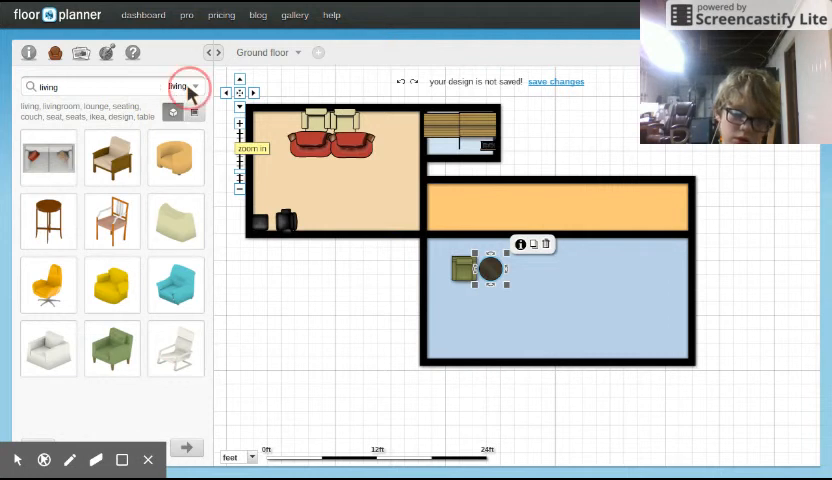
click(195, 87)
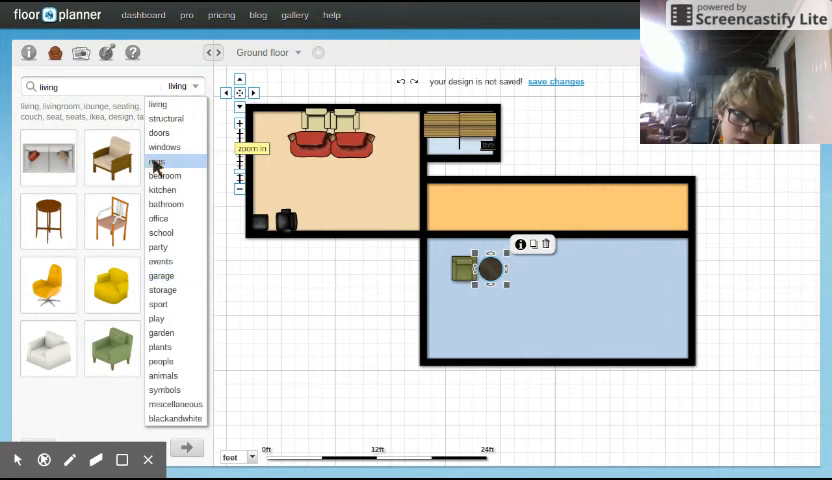
mouse_move(160, 261)
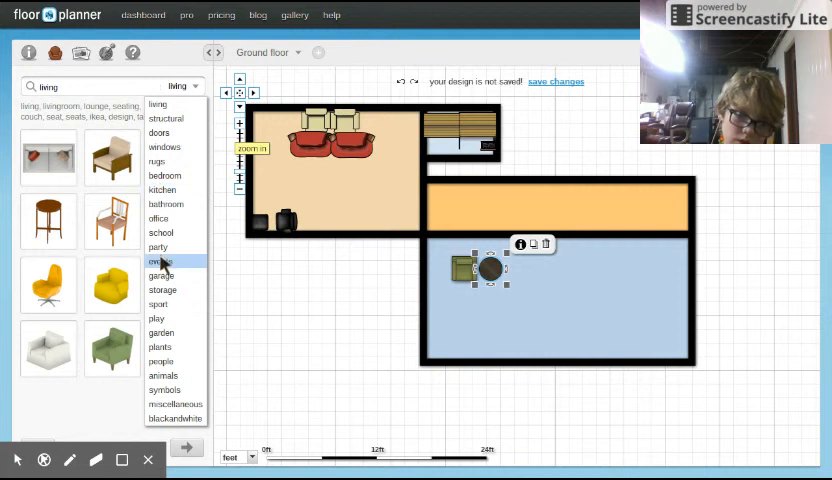
mouse_move(161, 218)
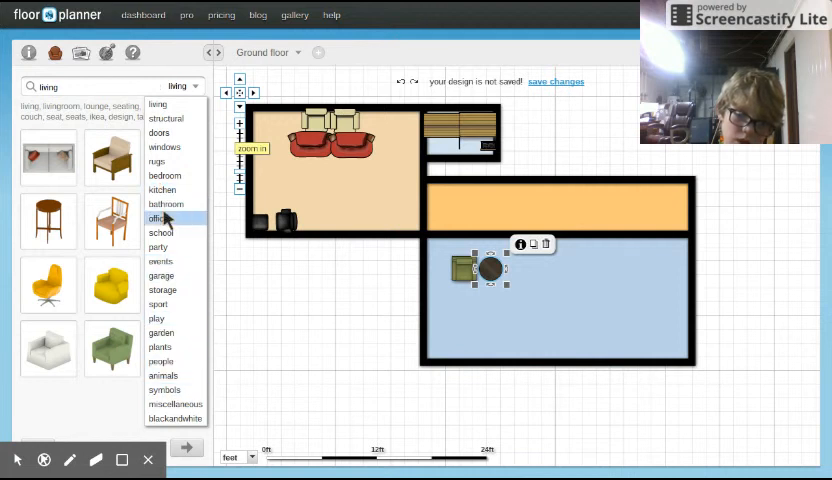
Step: Place an office-catalogue black sofa in the blue room, rotated upright below the armchair and table
click(160, 218)
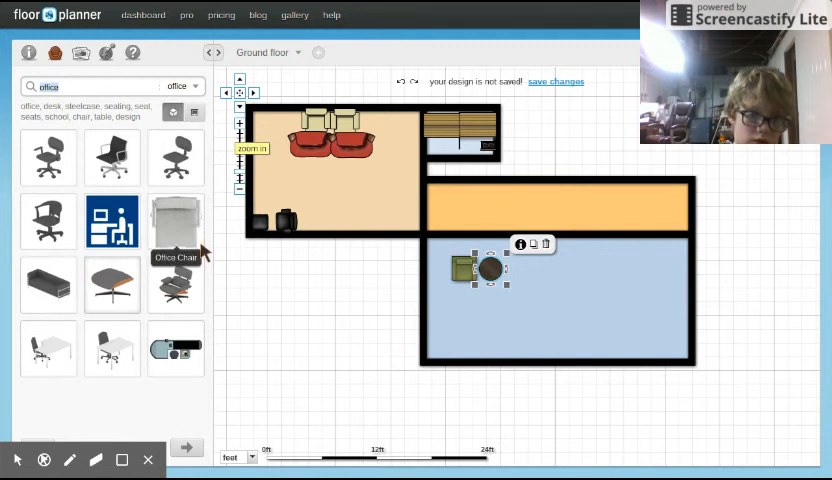
mouse_move(190, 237)
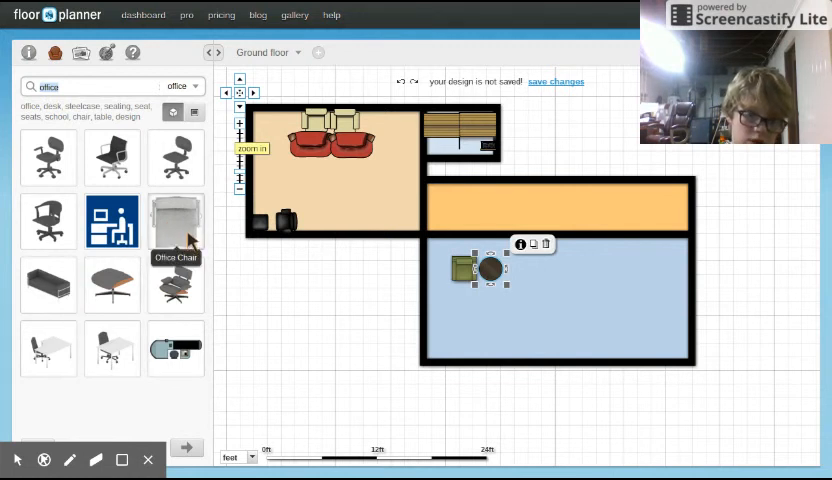
mouse_move(48, 283)
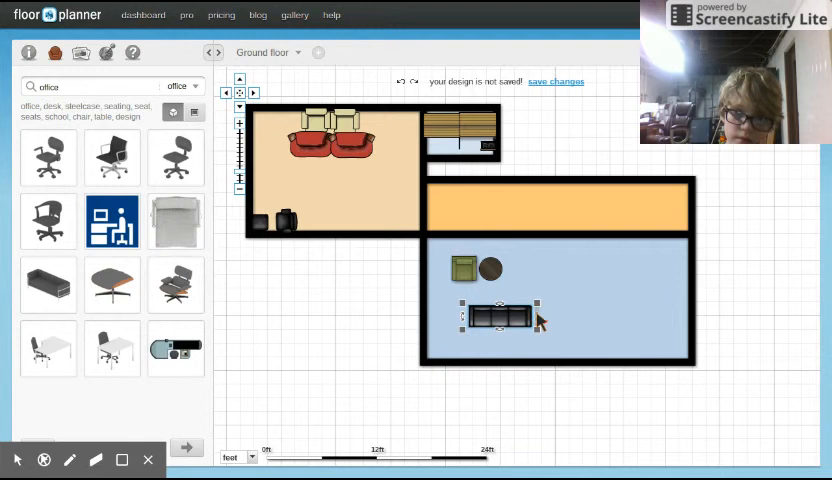
drag(498, 310, 518, 335)
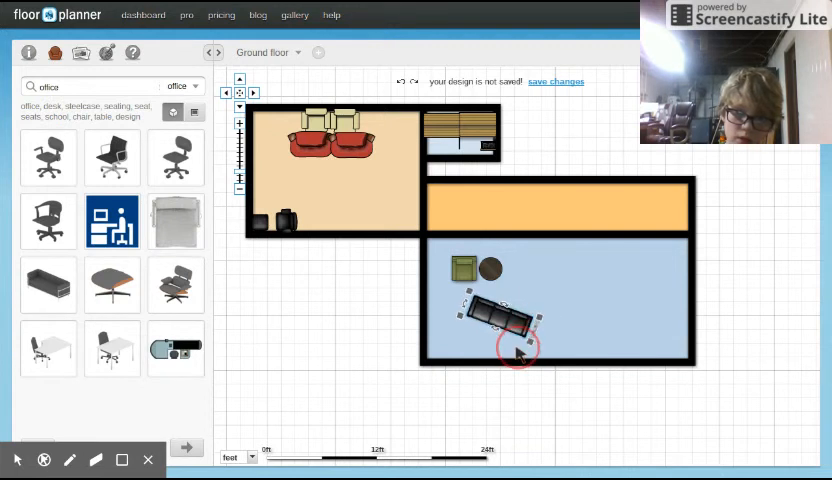
drag(520, 348, 505, 360)
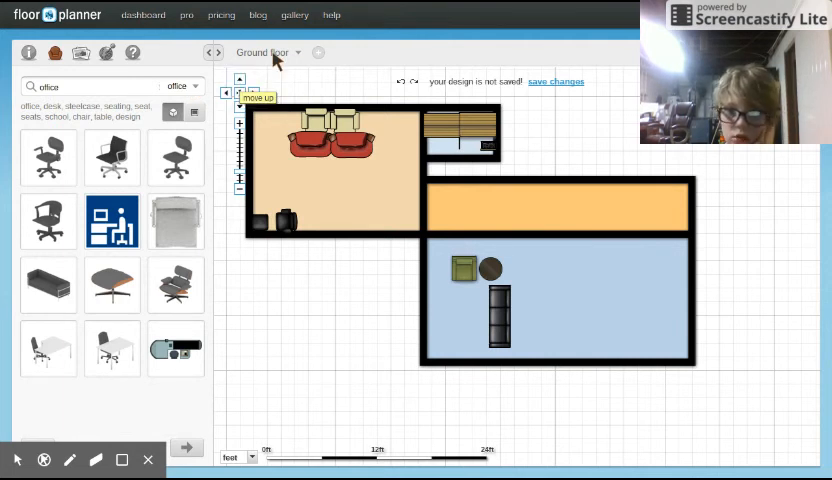
mouse_move(350, 235)
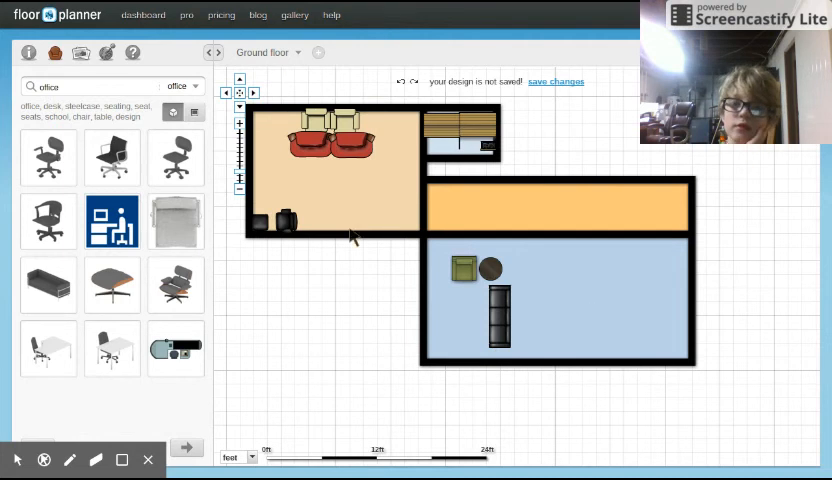
mouse_move(268, 193)
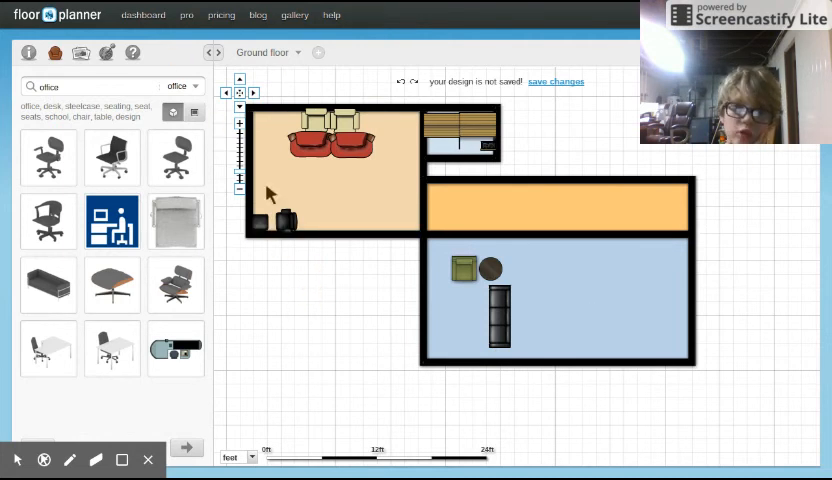
mouse_move(575, 277)
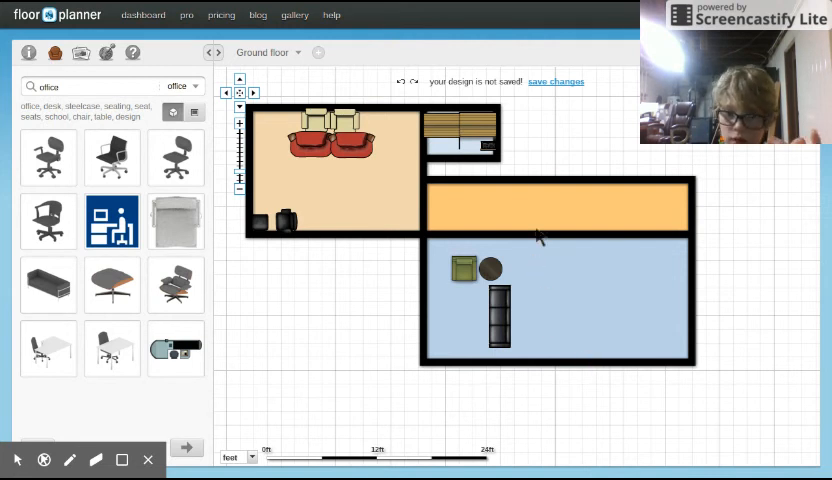
mouse_move(590, 312)
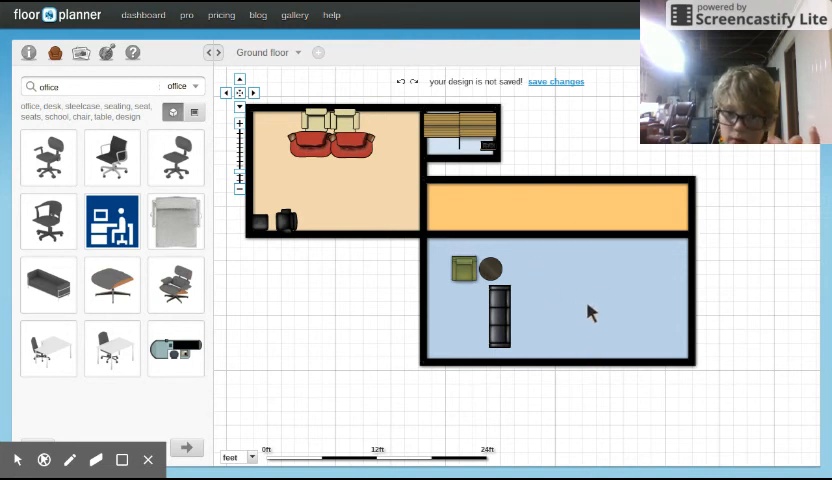
mouse_move(658, 259)
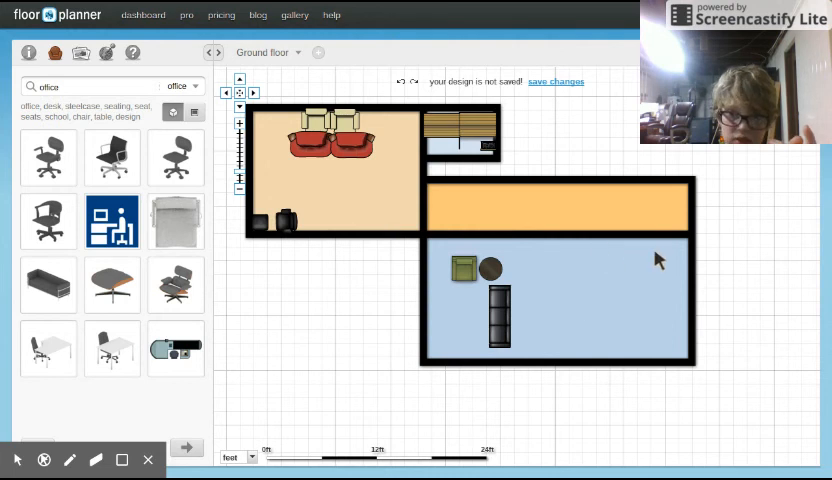
mouse_move(650, 304)
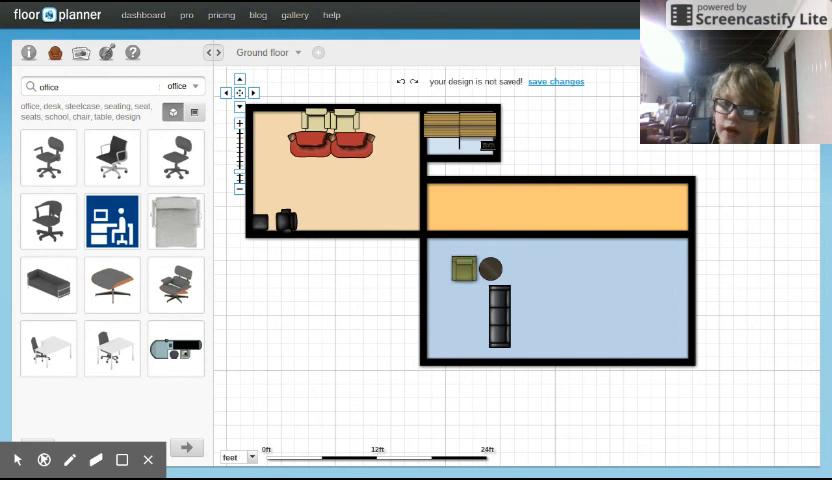
mouse_move(605, 280)
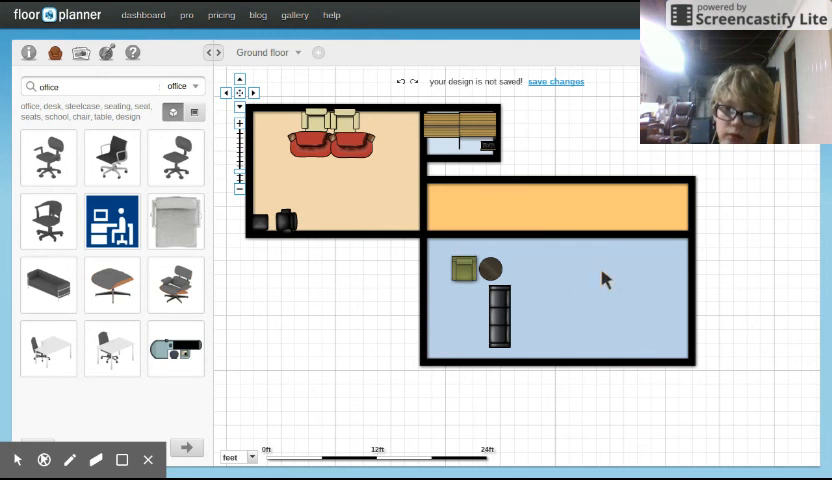
mouse_move(675, 335)
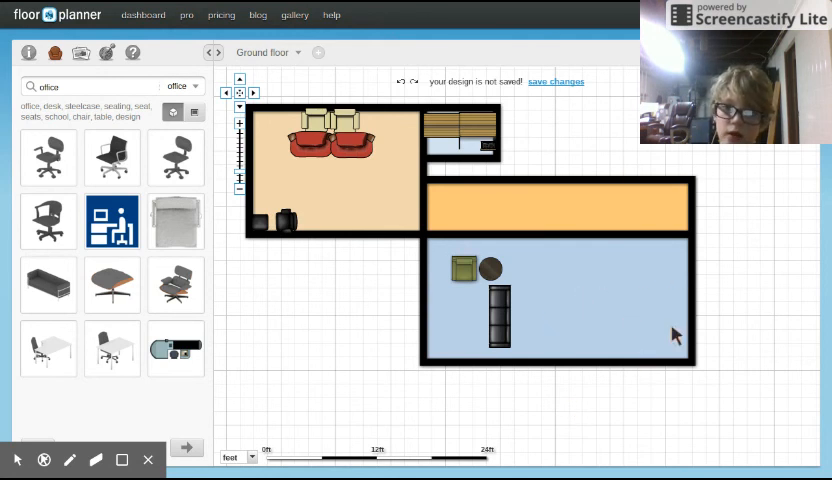
mouse_move(628, 178)
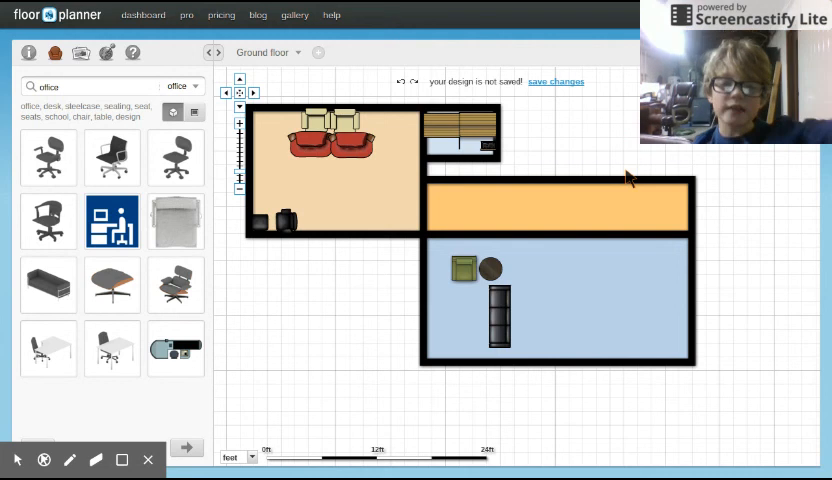